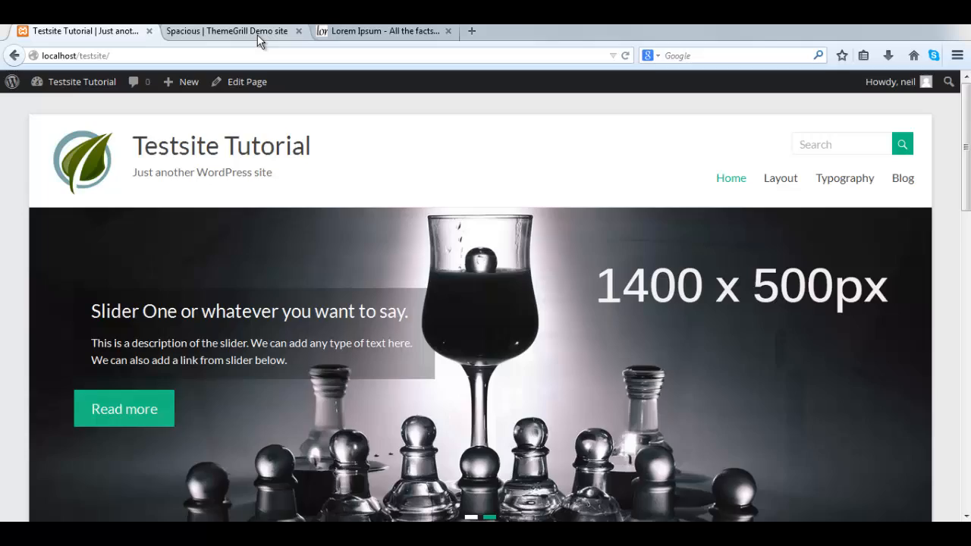
Step: Go to the test site's dashboard and bring up its Reading settings showing the static Sample Page front page
{"action": "left_click", "coordinate": [227, 30]}
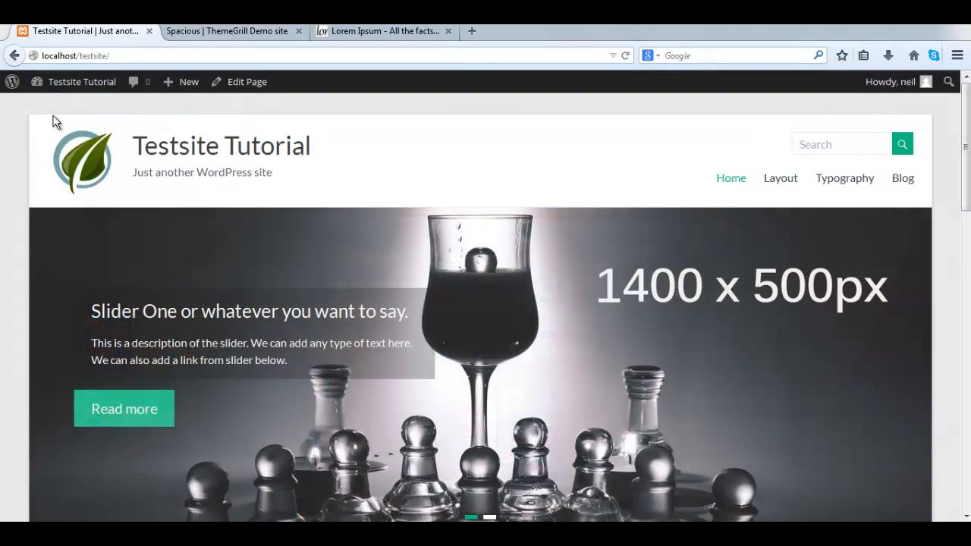
{"action": "left_click", "coordinate": [82, 81]}
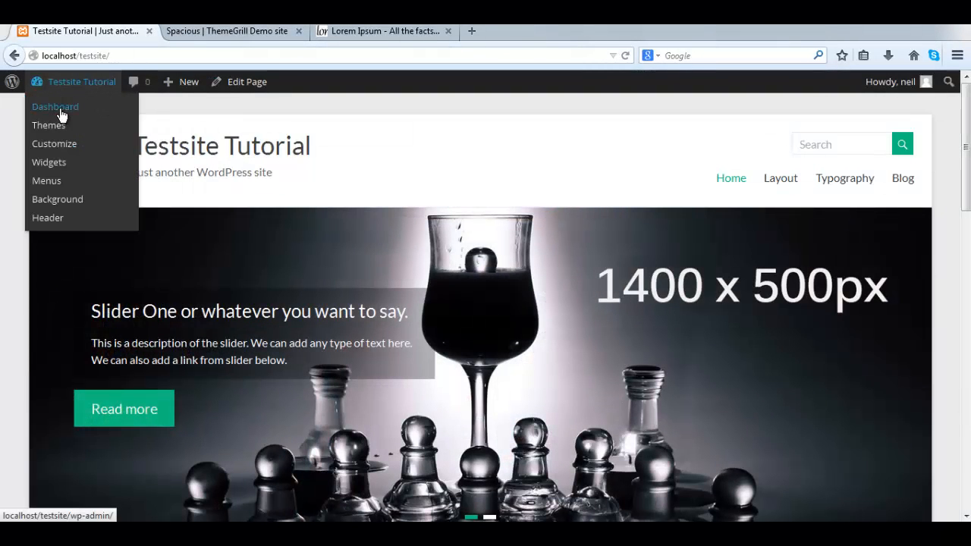
{"action": "left_click", "coordinate": [54, 106]}
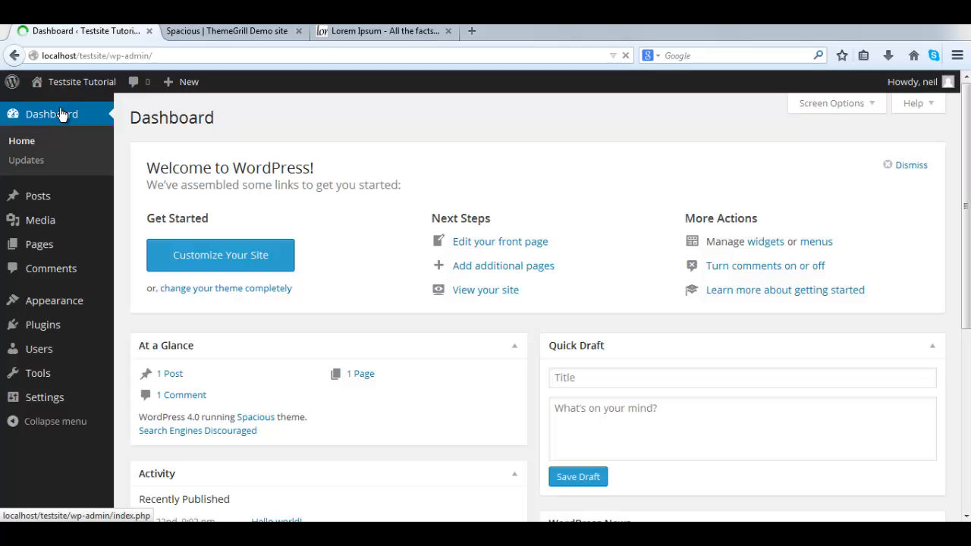
{"action": "mouse_move", "coordinate": [44, 398]}
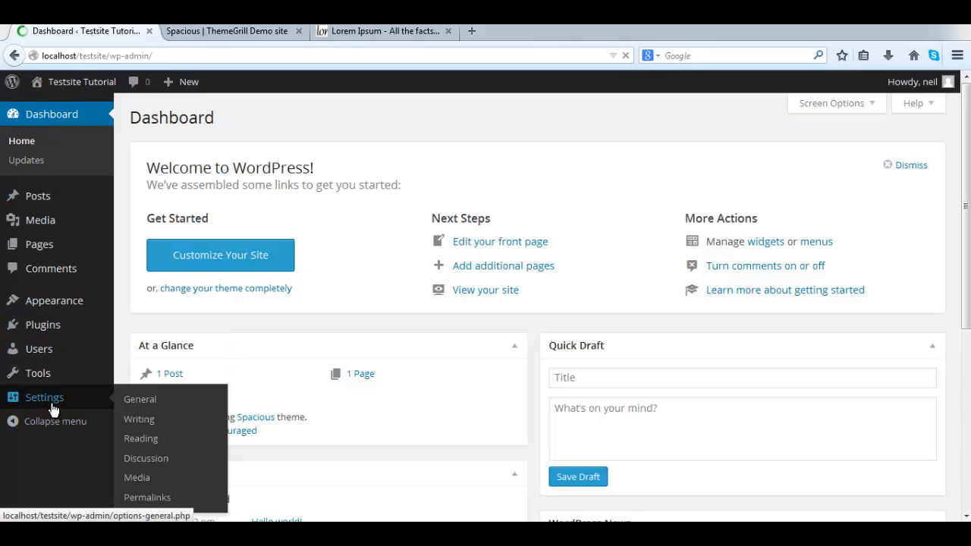
{"action": "mouse_move", "coordinate": [145, 458]}
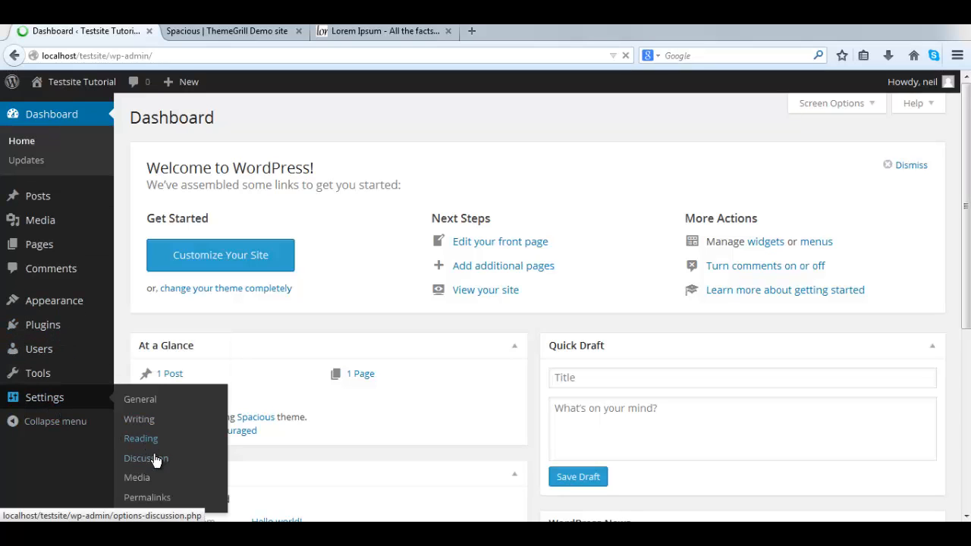
{"action": "left_click", "coordinate": [139, 437]}
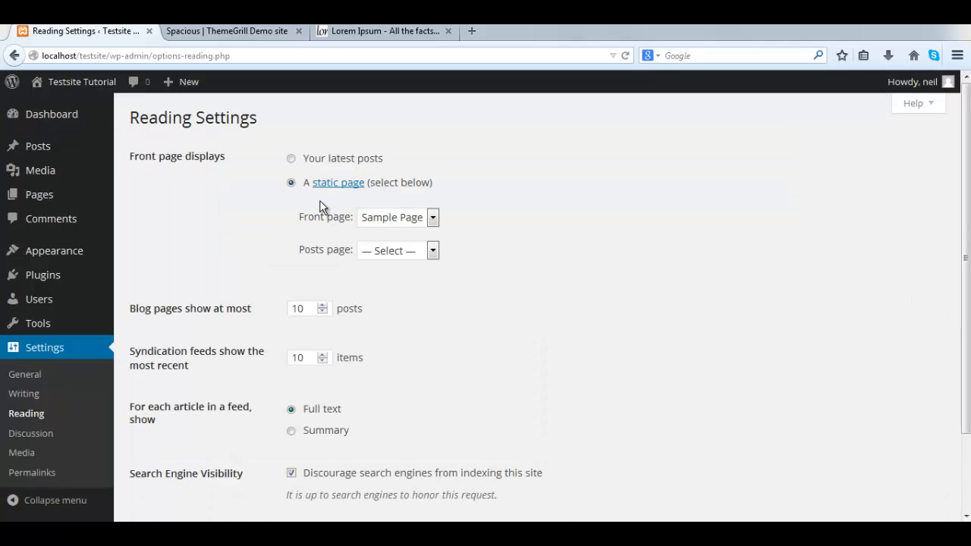
{"action": "mouse_move", "coordinate": [226, 169]}
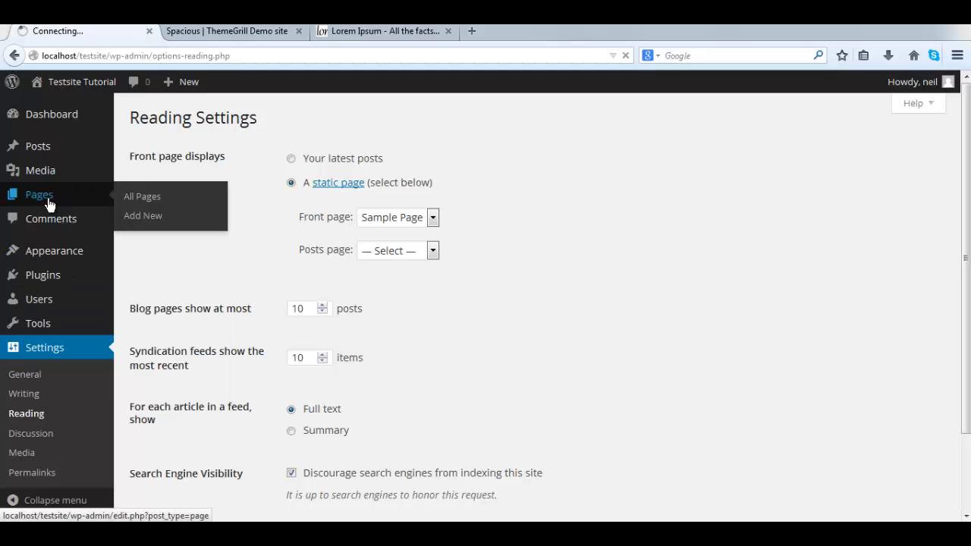
Step: Edit the Sample Page, assign it the Business Template in Page Attributes and update it
{"action": "left_click", "coordinate": [142, 196]}
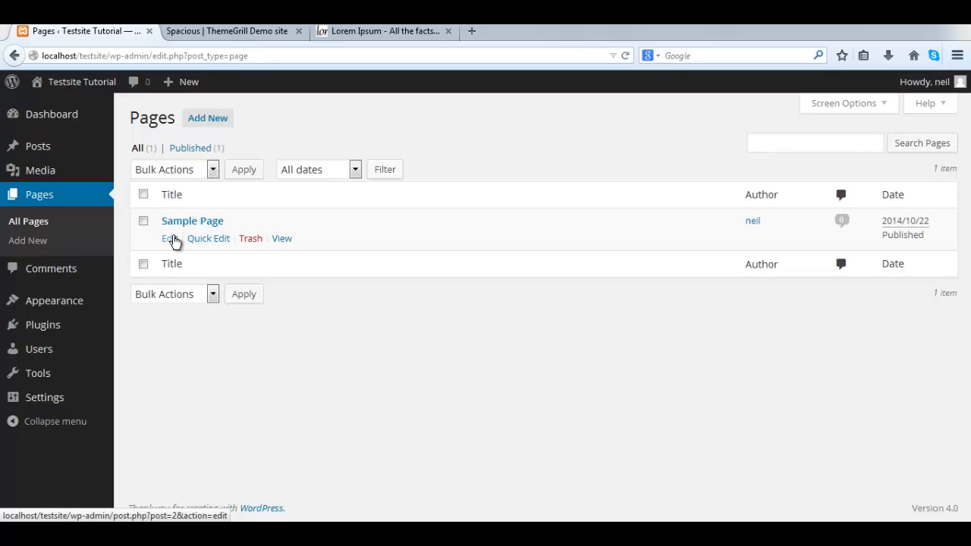
{"action": "left_click", "coordinate": [169, 238]}
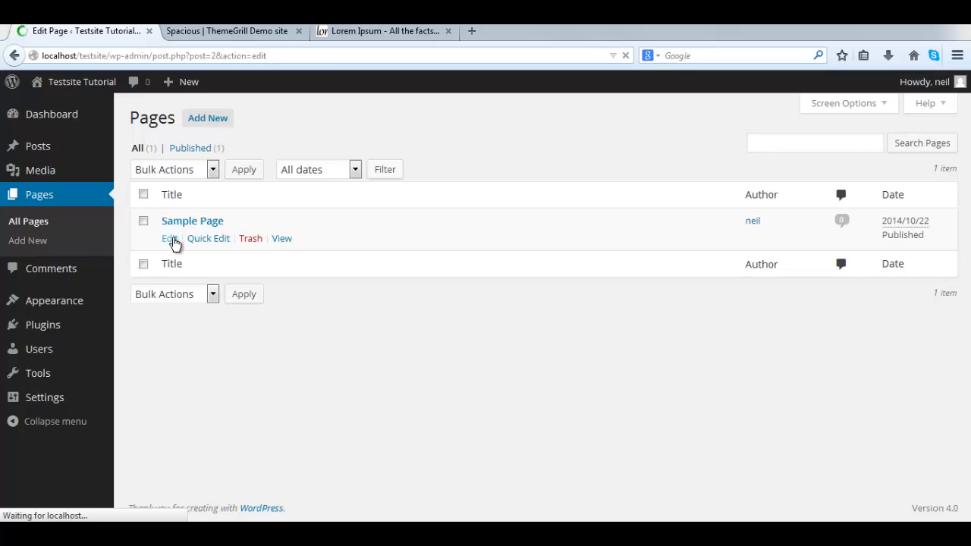
{"action": "left_click", "coordinate": [169, 238]}
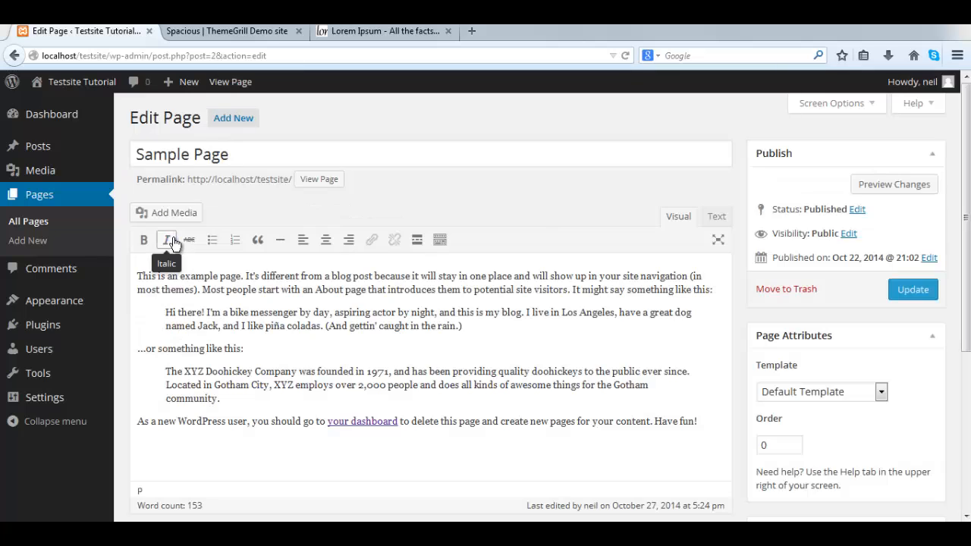
{"action": "mouse_move", "coordinate": [432, 239]}
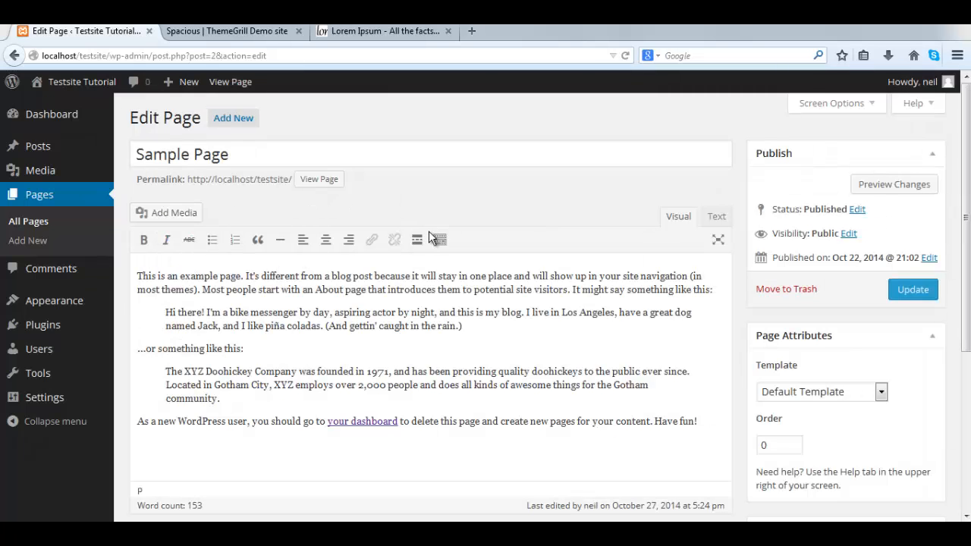
{"action": "scroll", "scroll_direction": "down", "scroll_amount": 3}
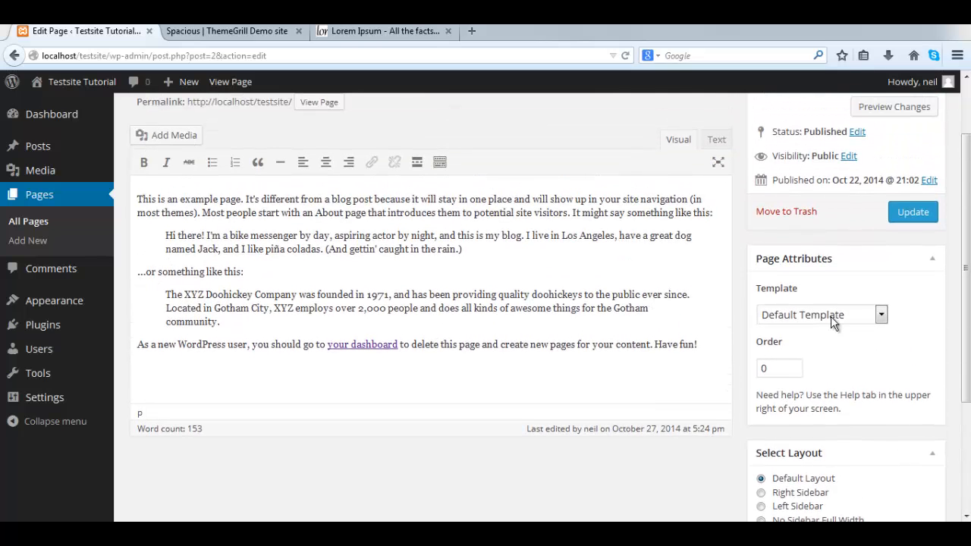
{"action": "mouse_move", "coordinate": [843, 311]}
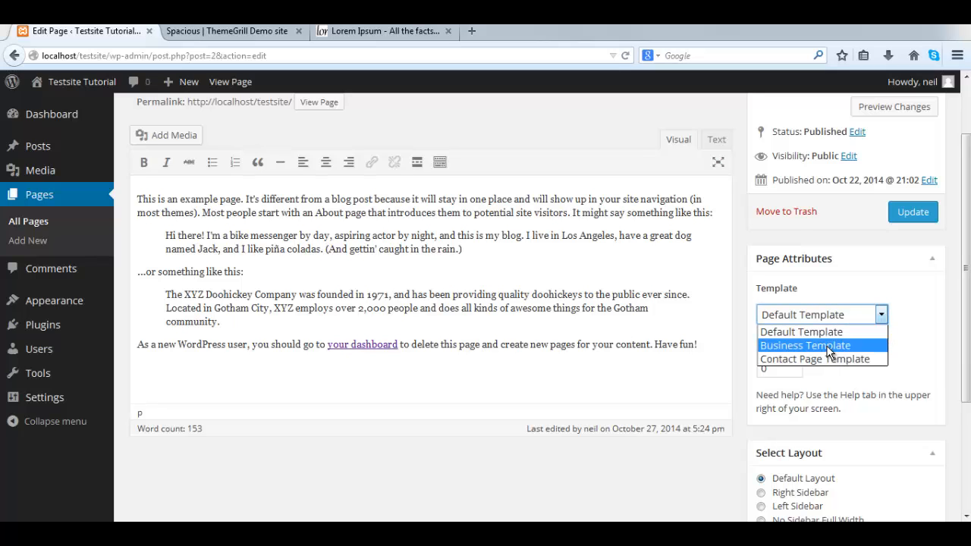
{"action": "left_click", "coordinate": [804, 346]}
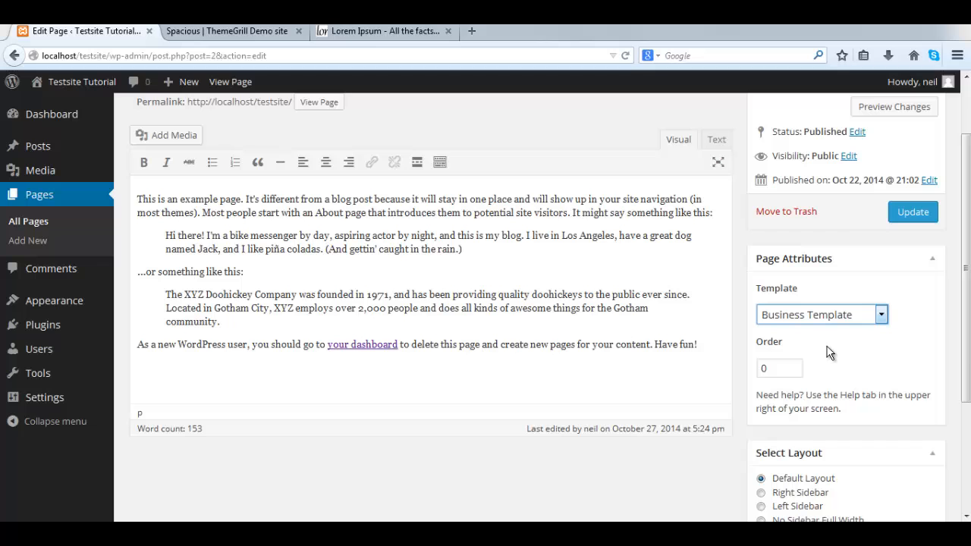
{"action": "mouse_move", "coordinate": [913, 213]}
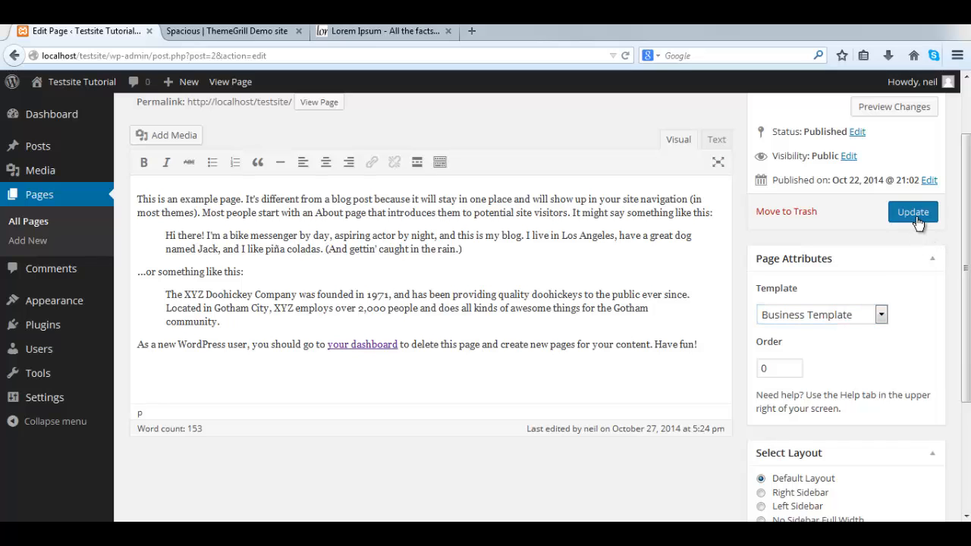
{"action": "left_click", "coordinate": [913, 213]}
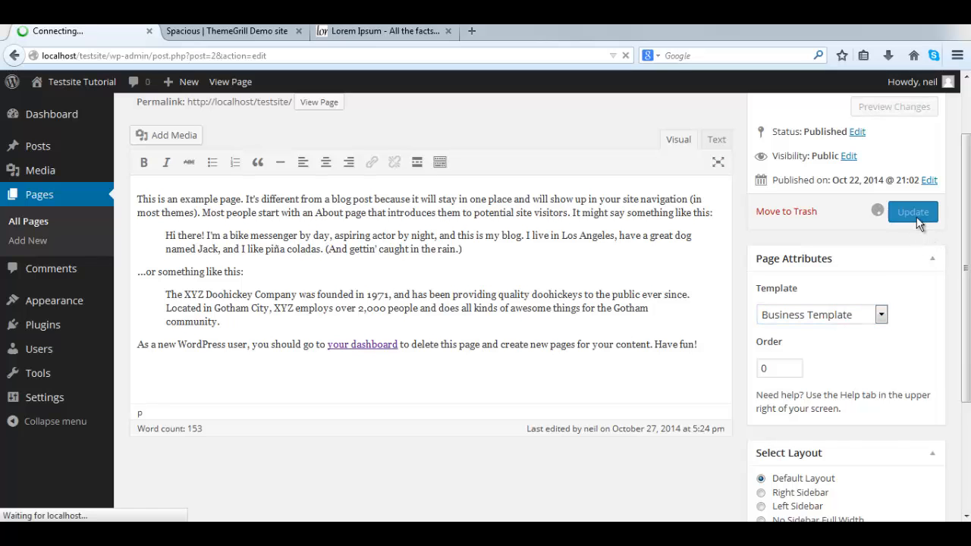
{"action": "left_click", "coordinate": [913, 212]}
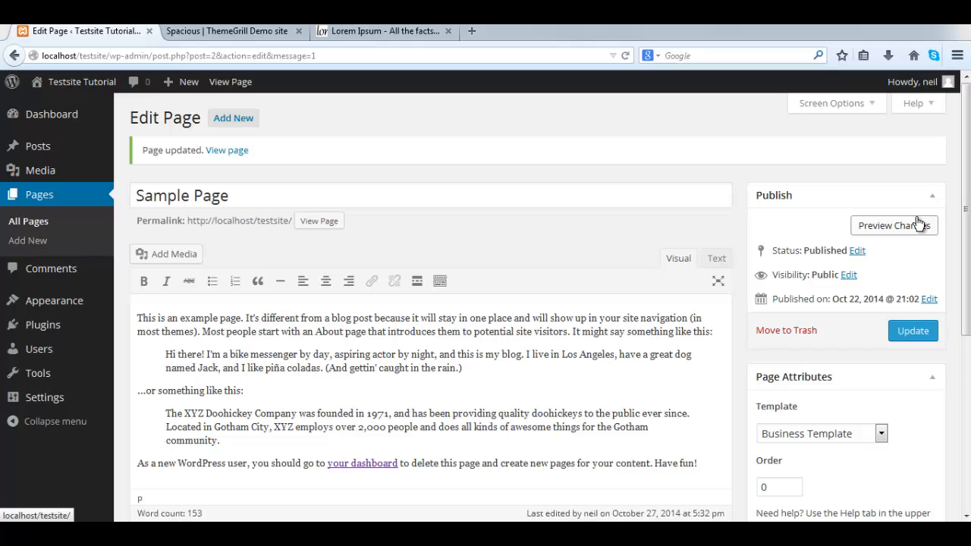
{"action": "mouse_move", "coordinate": [53, 300]}
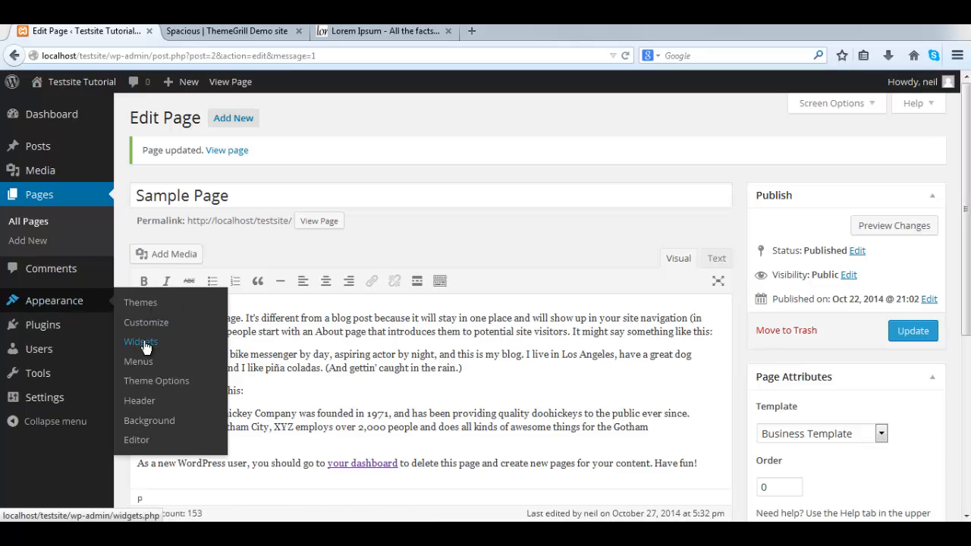
Step: Drag TG: Services into the Business Top Sidebar and choose Sample Page as its first service page
{"action": "left_click", "coordinate": [139, 341]}
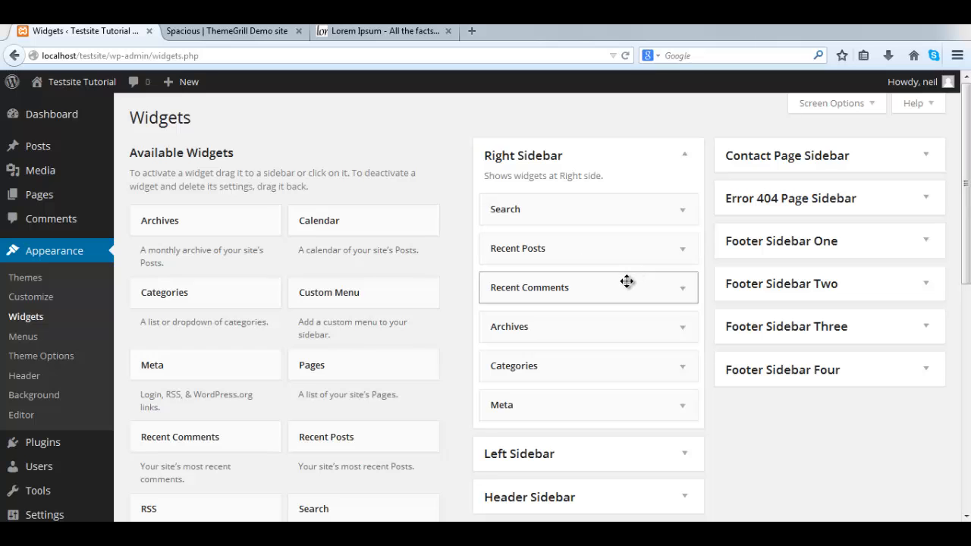
{"action": "scroll", "scroll_direction": "down", "scroll_amount": 3}
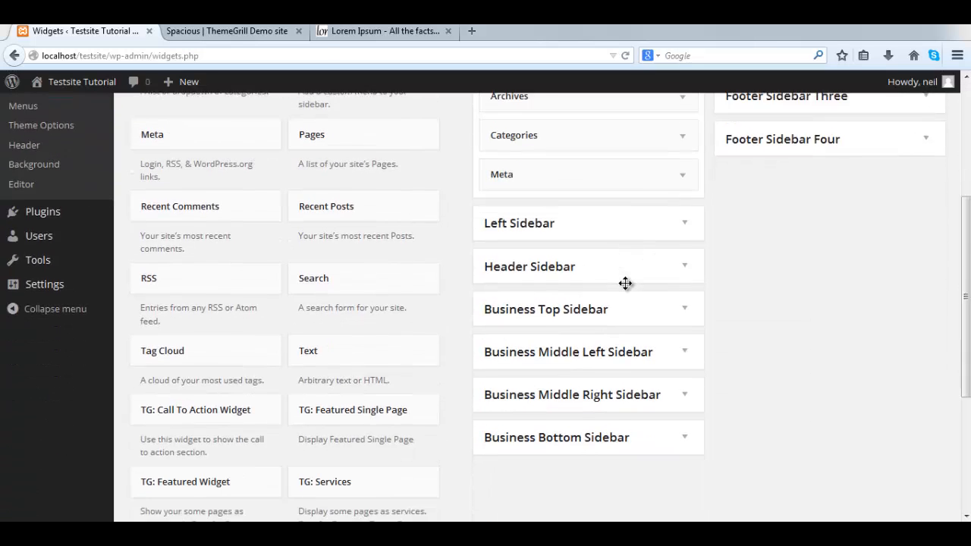
{"action": "scroll", "scroll_direction": "down", "scroll_amount": 3}
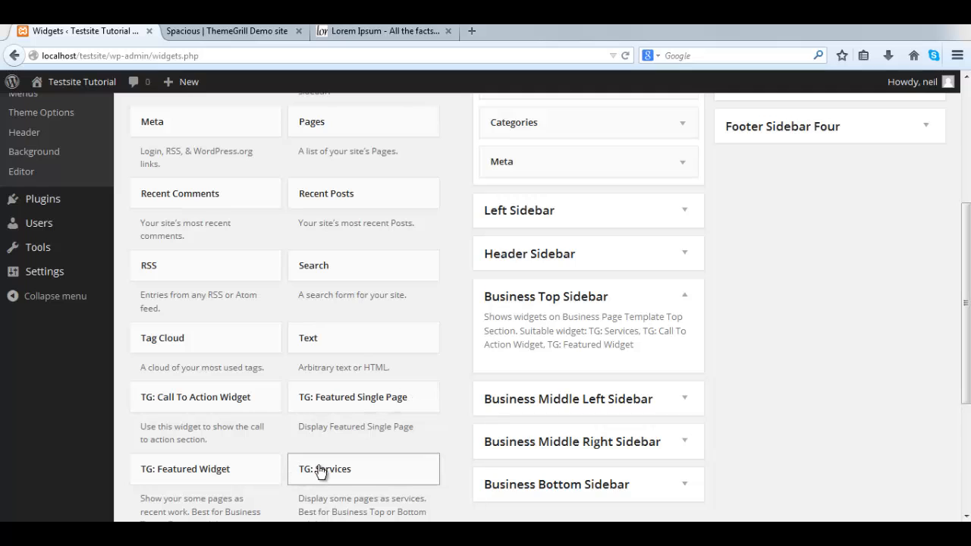
{"action": "left_click_drag", "start_coordinate": [319, 470], "coordinate": [503, 352]}
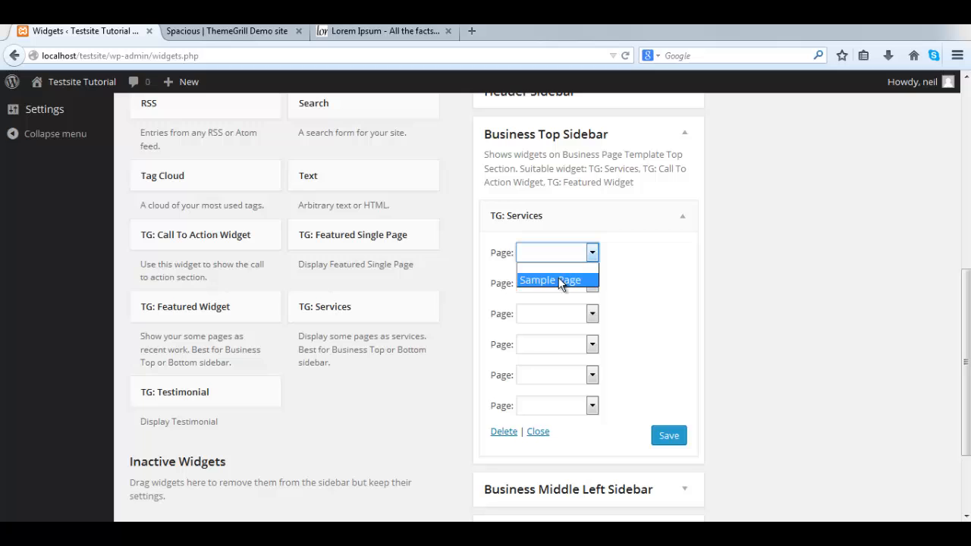
{"action": "left_click", "coordinate": [549, 279]}
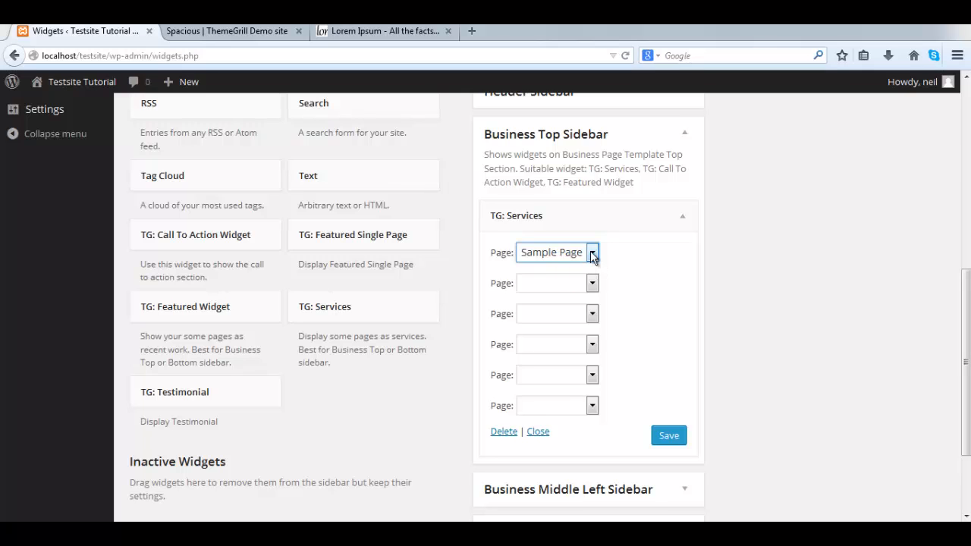
{"action": "left_click", "coordinate": [591, 252]}
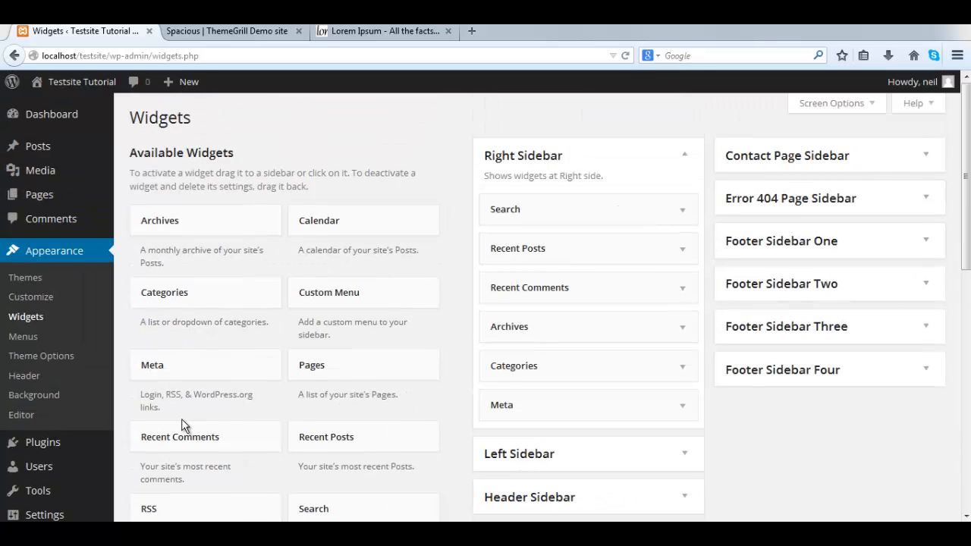
Step: Glance at the Spacious demo tab, then return to the test site's All Pages list
{"action": "left_click", "coordinate": [39, 194]}
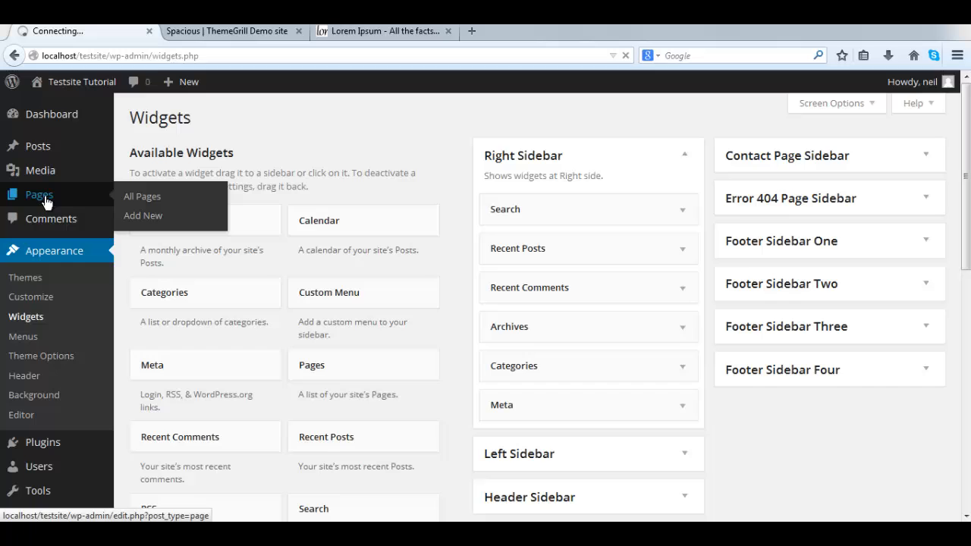
{"action": "left_click", "coordinate": [143, 196]}
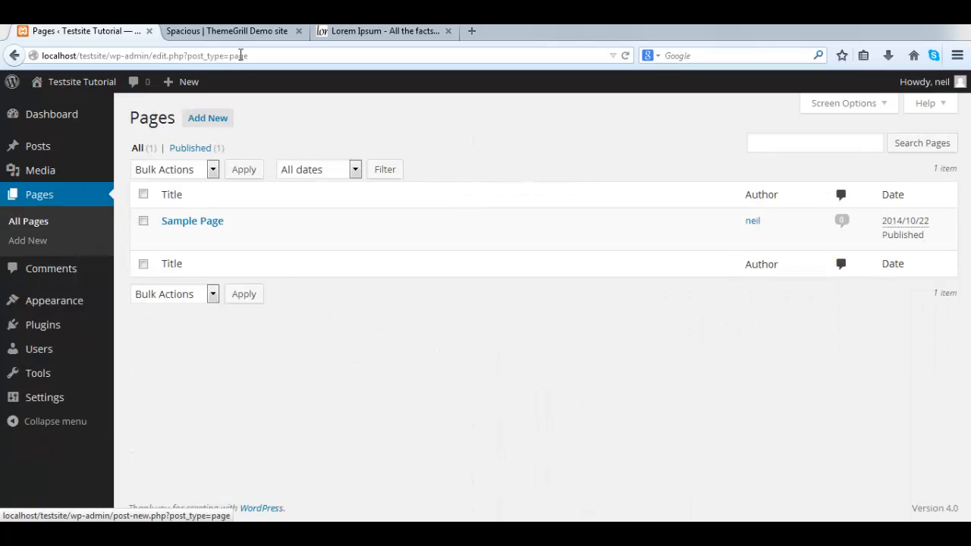
{"action": "left_click", "coordinate": [228, 31]}
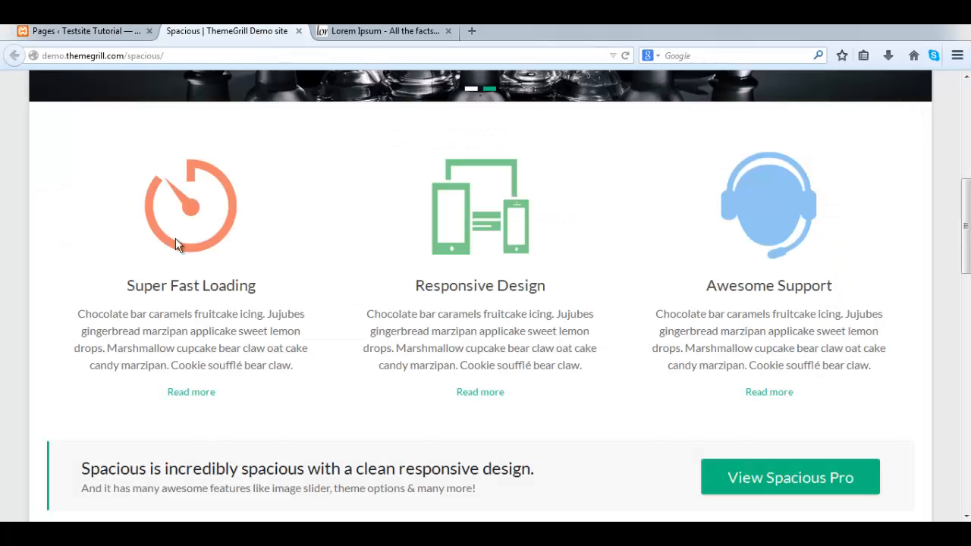
{"action": "mouse_move", "coordinate": [239, 155]}
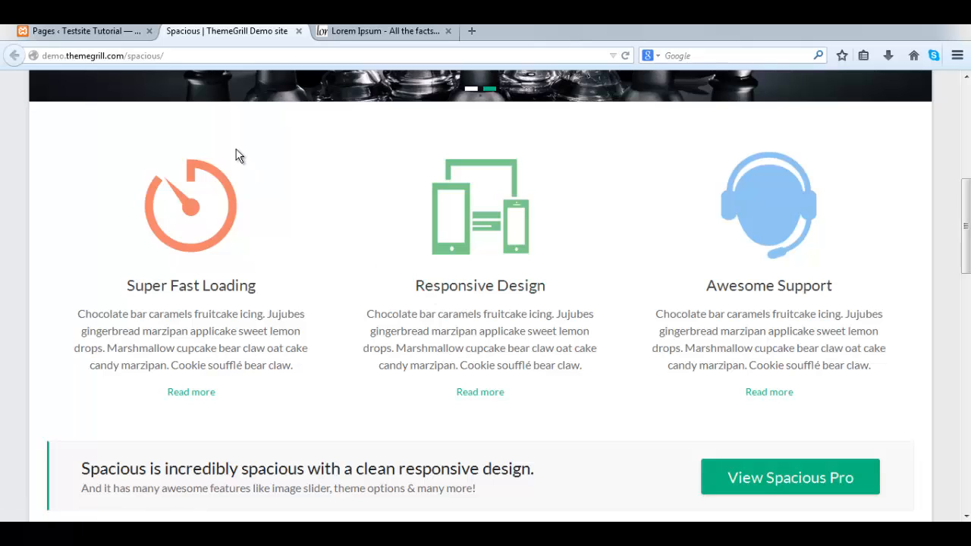
{"action": "left_click", "coordinate": [78, 30]}
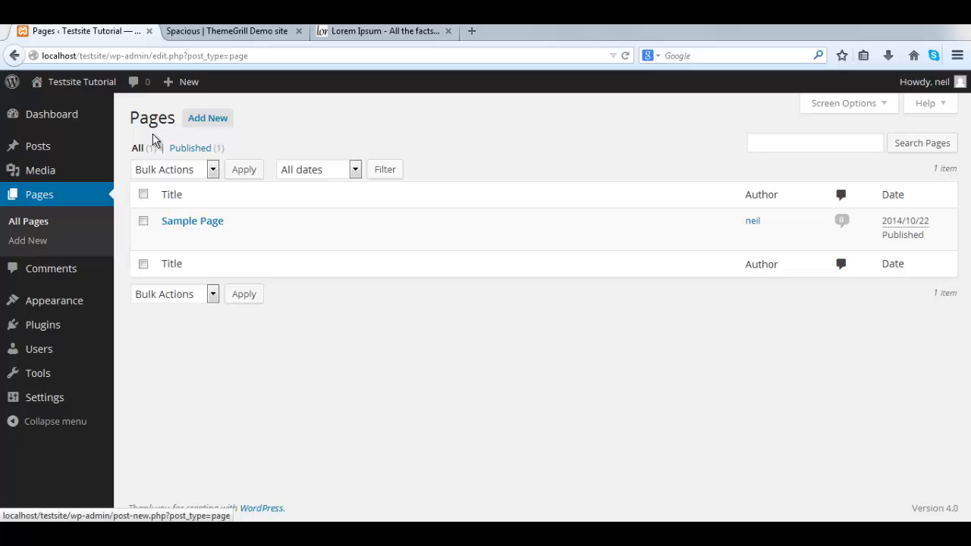
{"action": "mouse_move", "coordinate": [206, 118]}
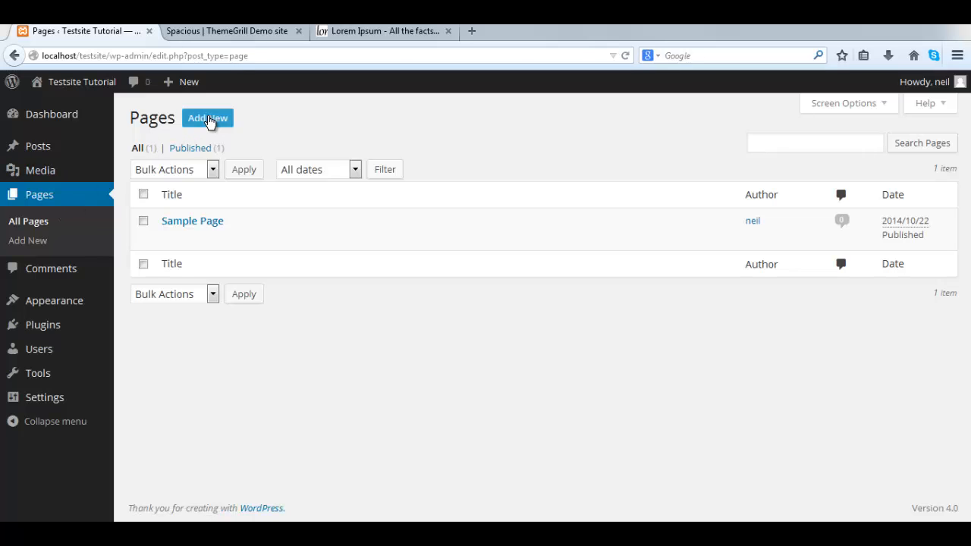
Step: Create a new page titled Superfast Loading and paste lorem ipsum text into its body
{"action": "left_click", "coordinate": [206, 119]}
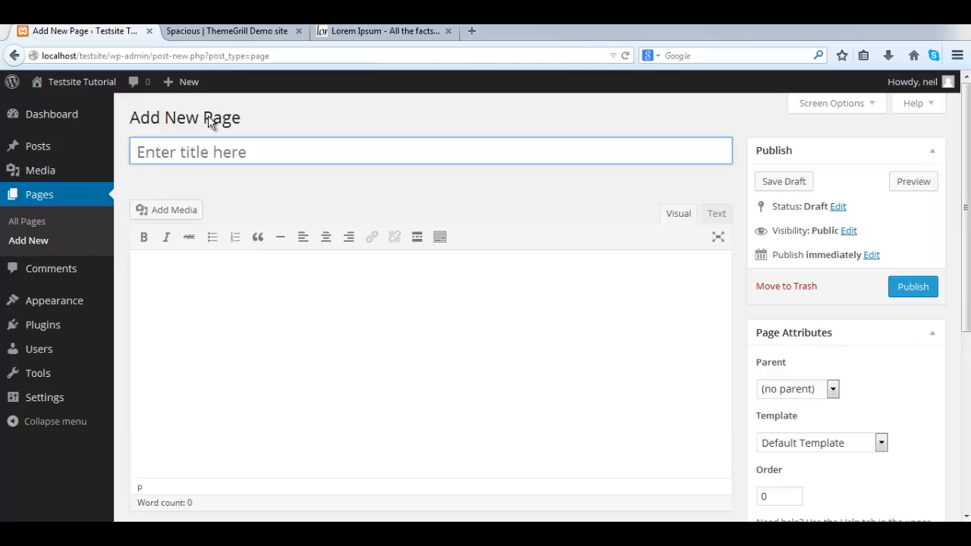
{"action": "type", "text": "Superfa"}
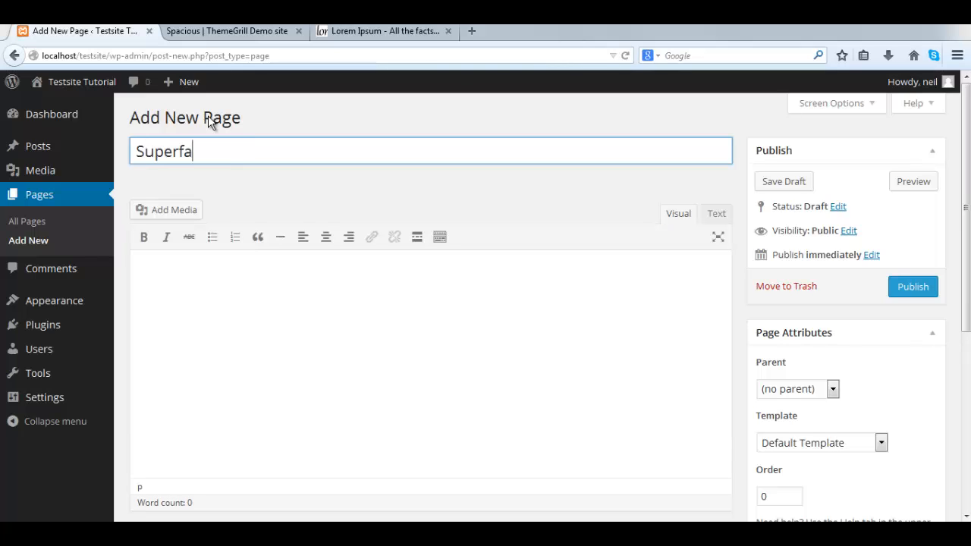
{"action": "type", "text": "st Loading"}
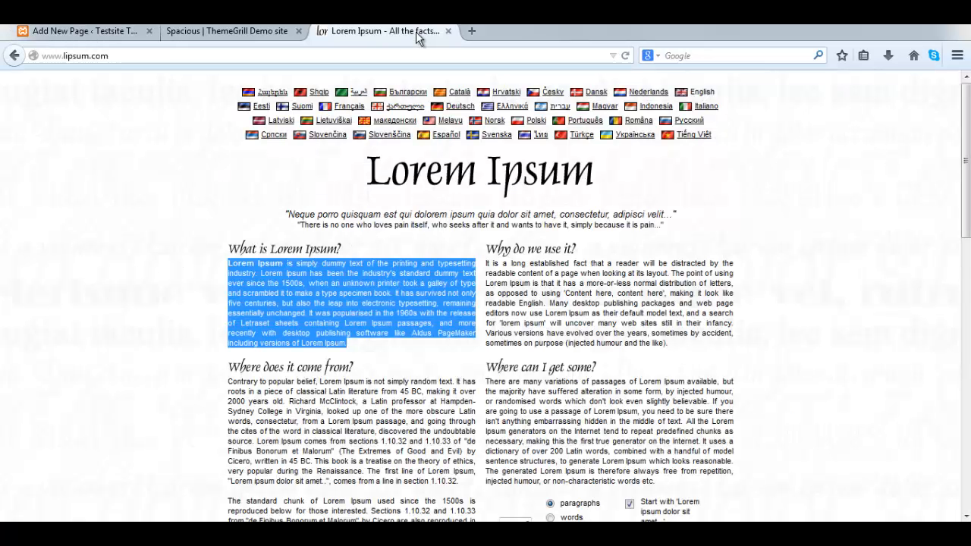
{"action": "left_click", "coordinate": [79, 30]}
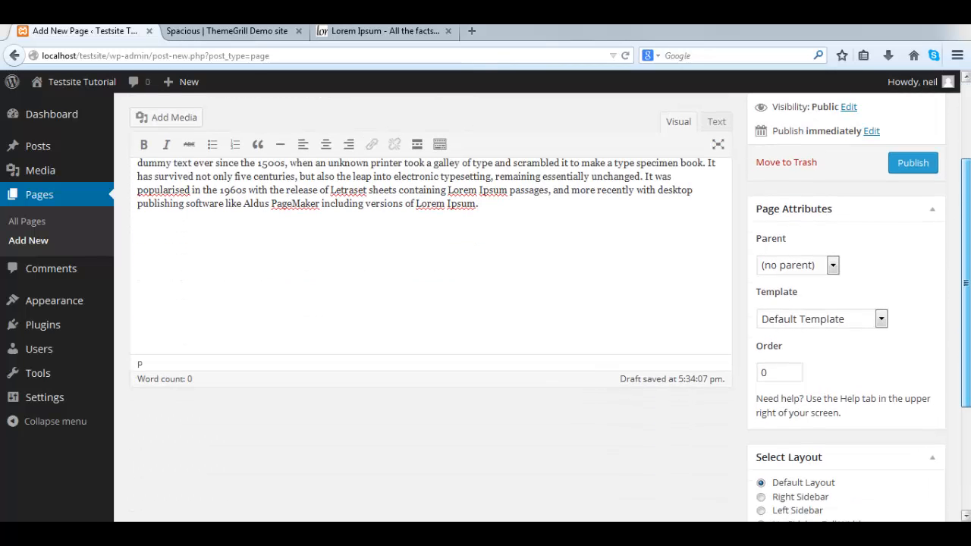
{"action": "scroll", "scroll_direction": "down", "scroll_amount": 3}
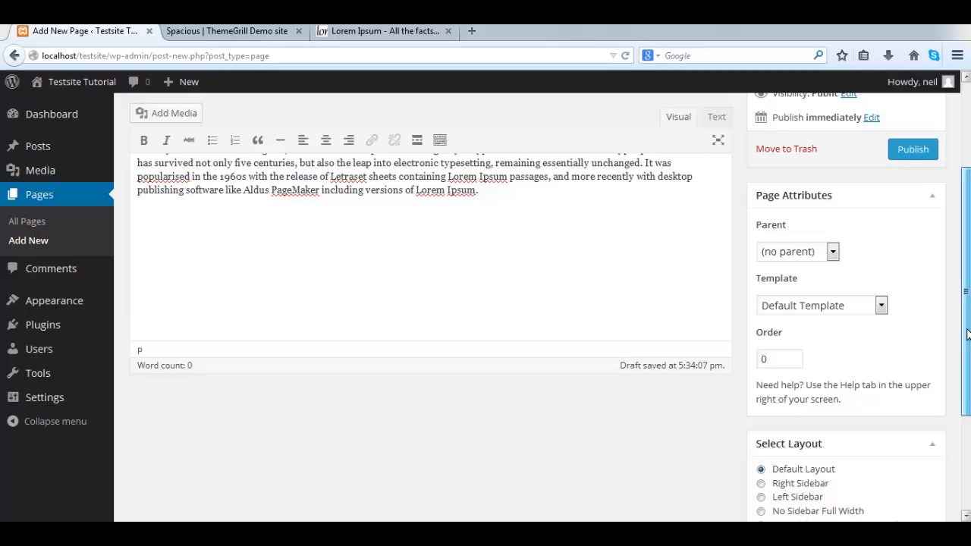
{"action": "scroll", "scroll_direction": "down", "scroll_amount": 3}
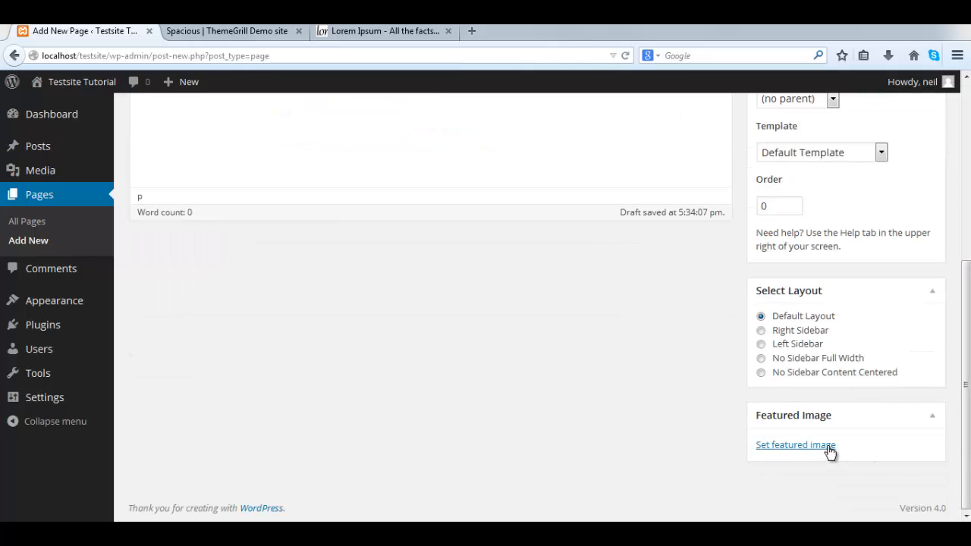
Step: Upload the orange hpimg1 icon and make it the page's featured image
{"action": "left_click", "coordinate": [795, 444]}
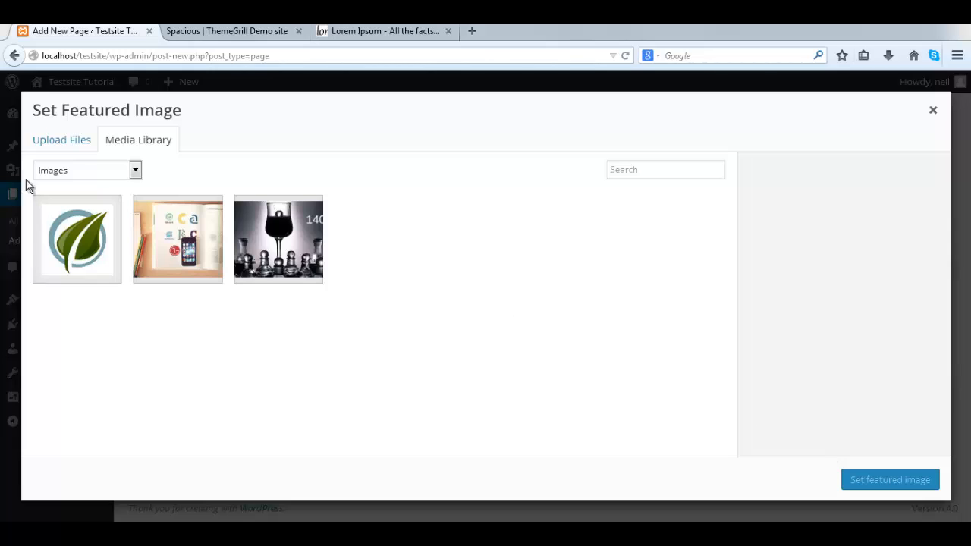
{"action": "left_click", "coordinate": [61, 139]}
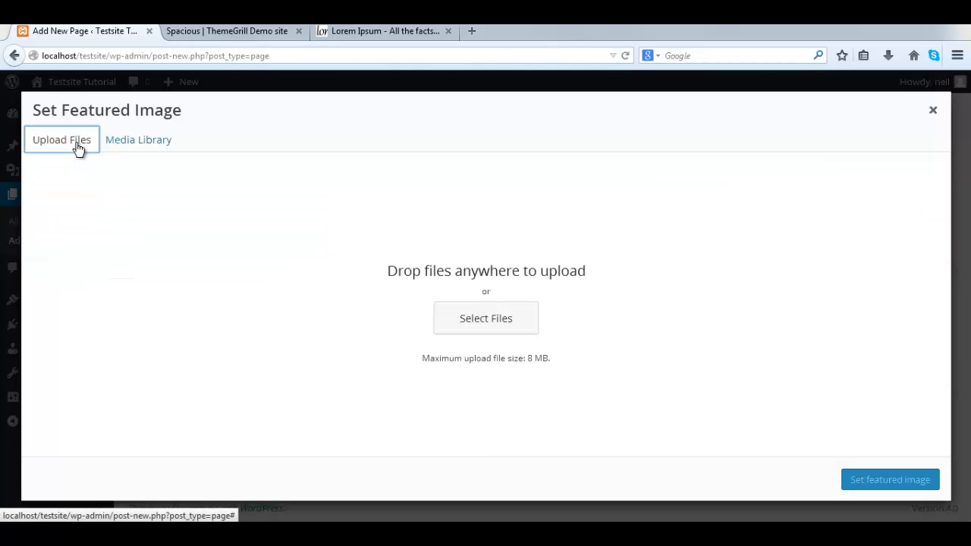
{"action": "left_click", "coordinate": [485, 318]}
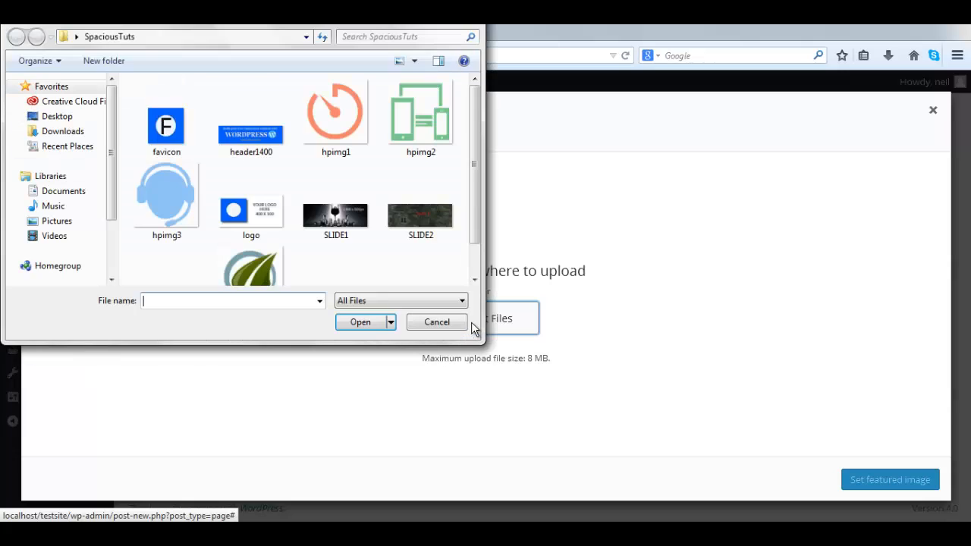
{"action": "left_click", "coordinate": [336, 114]}
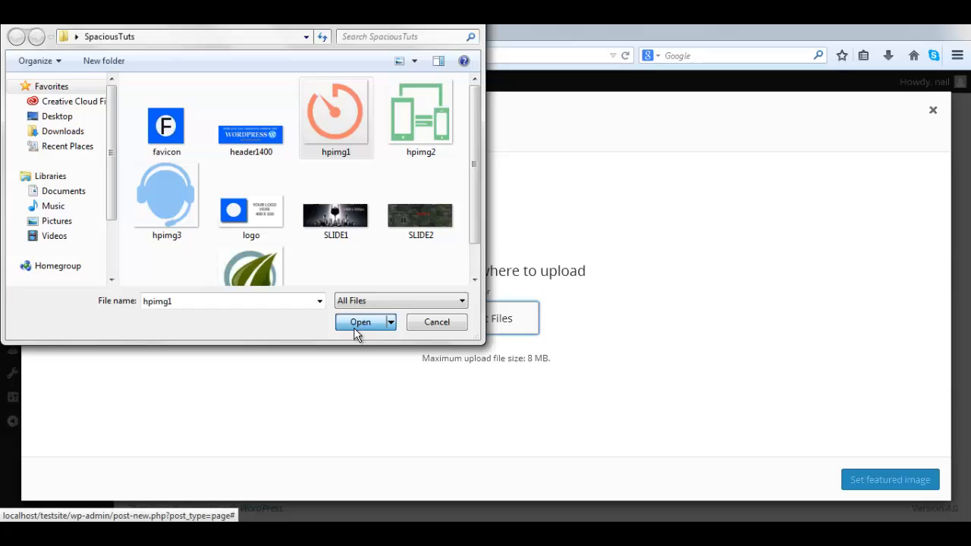
{"action": "left_click", "coordinate": [361, 322]}
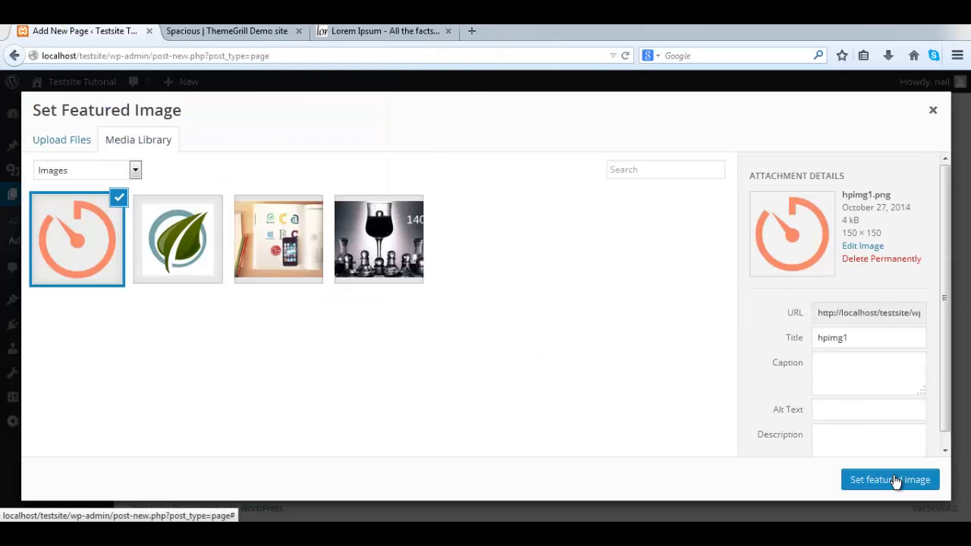
{"action": "left_click", "coordinate": [889, 480]}
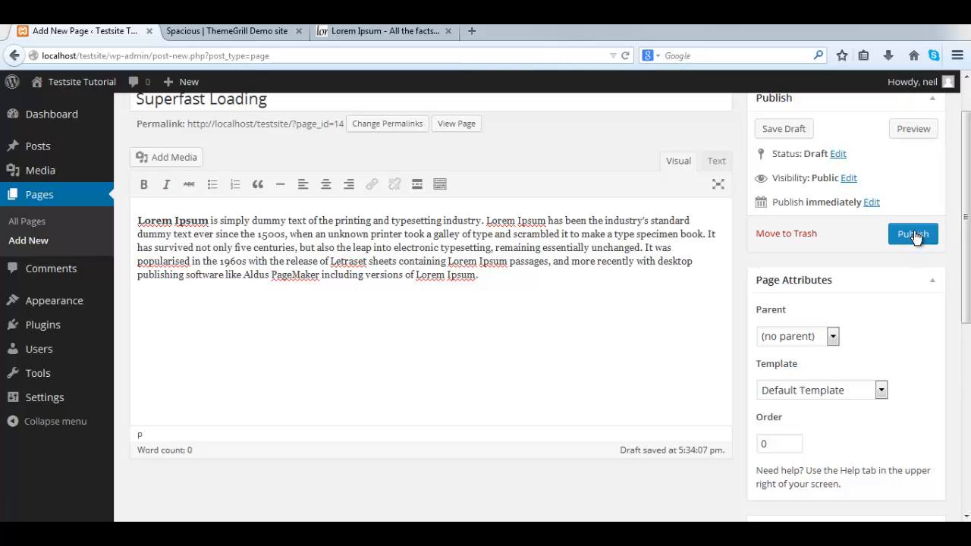
Step: Publish the Superfast Loading page and compare it with the demo site's service columns
{"action": "left_click", "coordinate": [913, 233]}
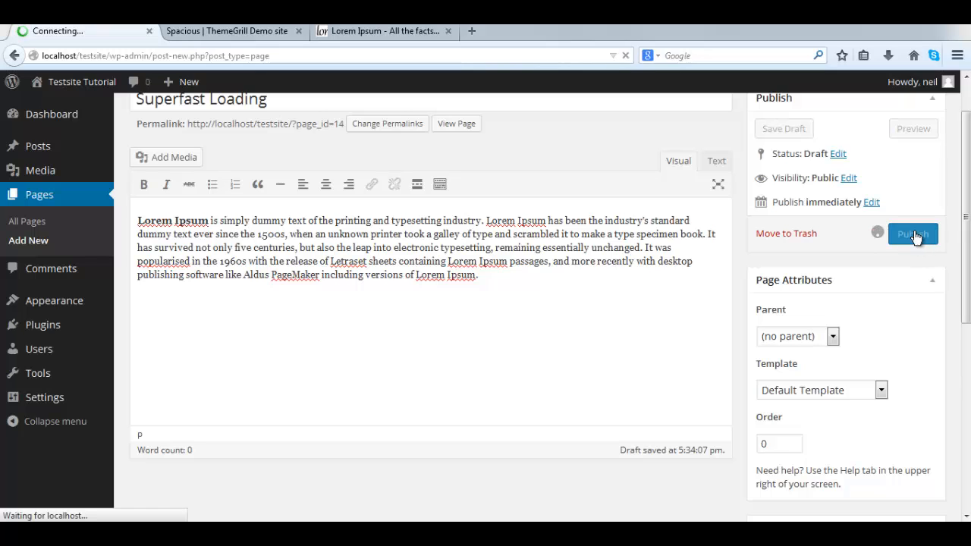
{"action": "left_click", "coordinate": [913, 233]}
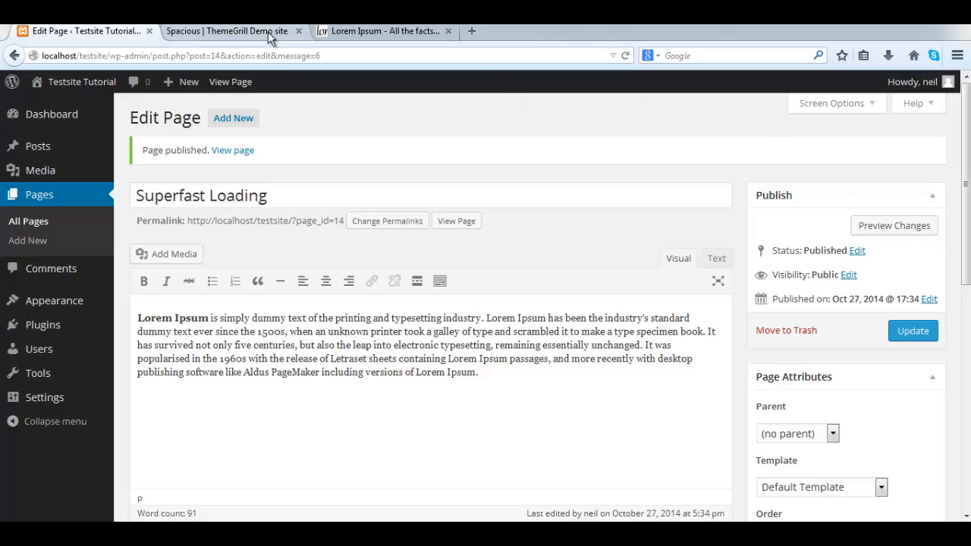
{"action": "left_click", "coordinate": [220, 30]}
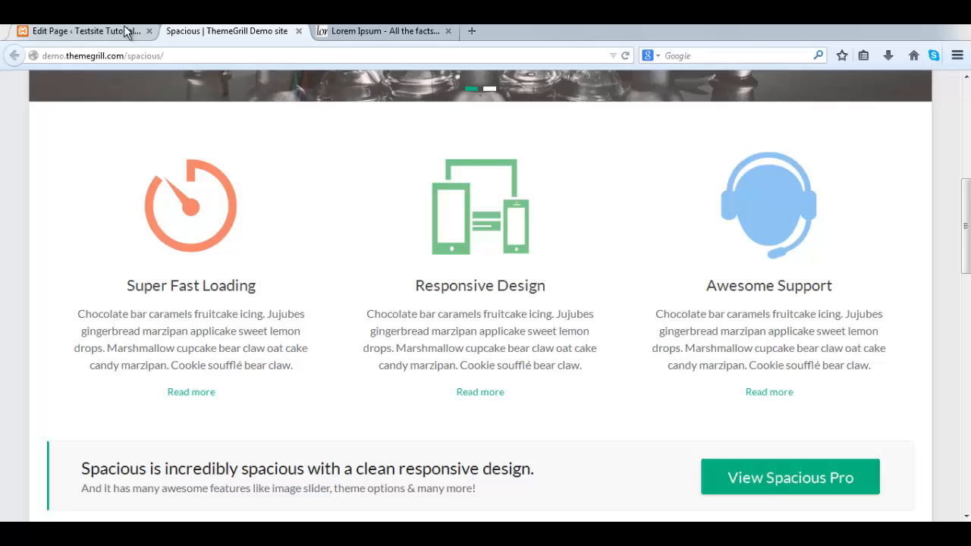
{"action": "left_click", "coordinate": [76, 31]}
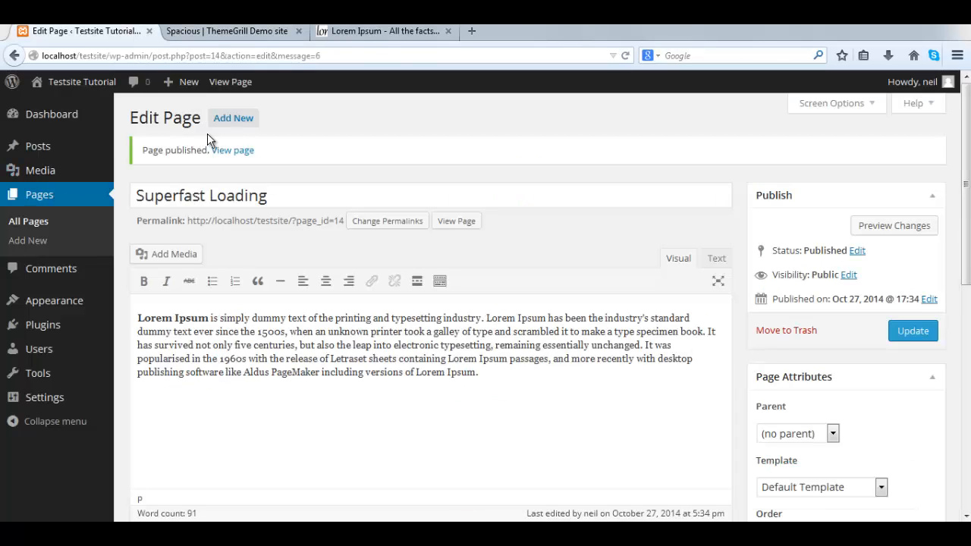
Step: Create and publish a Responsive Design page with lorem ipsum and the green devices featured image
{"action": "left_click", "coordinate": [27, 240]}
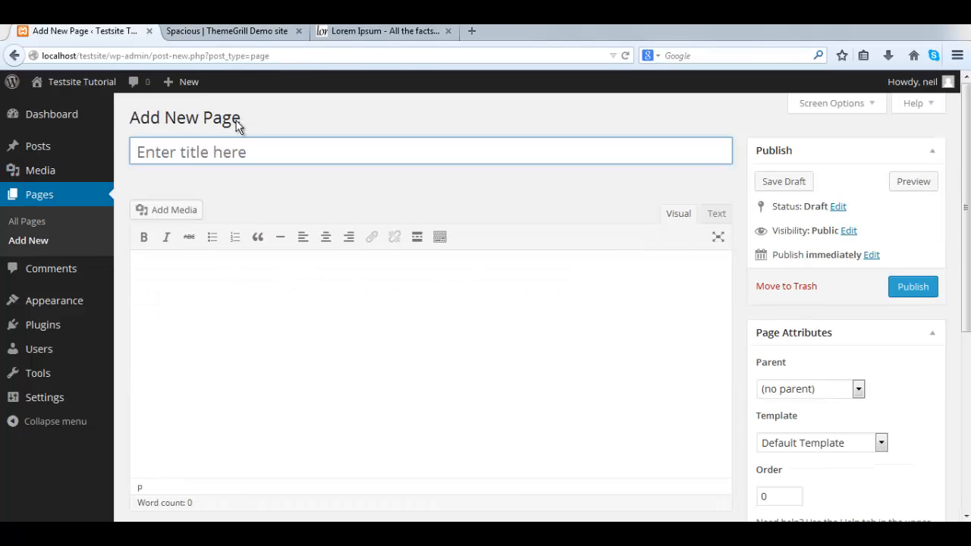
{"action": "type", "text": "Responsive Design"}
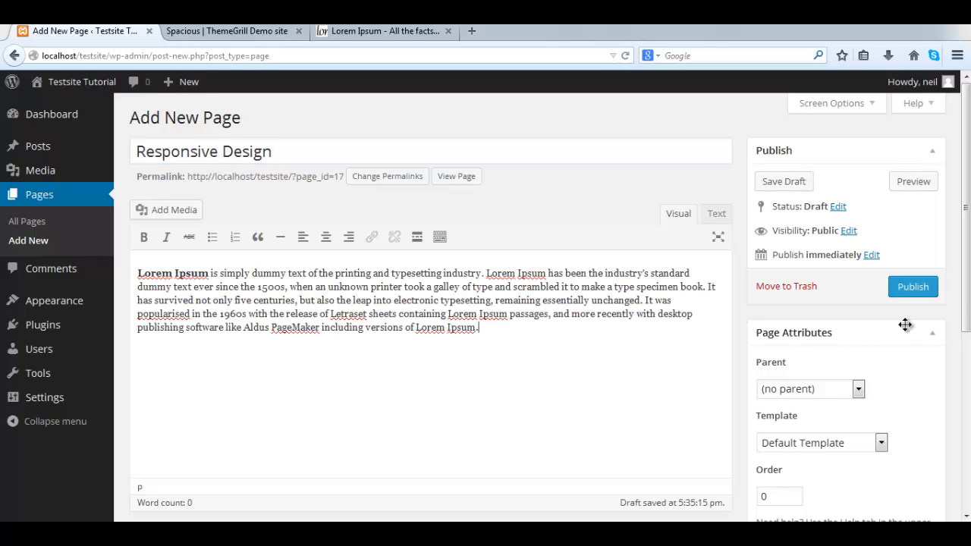
{"action": "scroll", "scroll_direction": "down", "scroll_amount": 3}
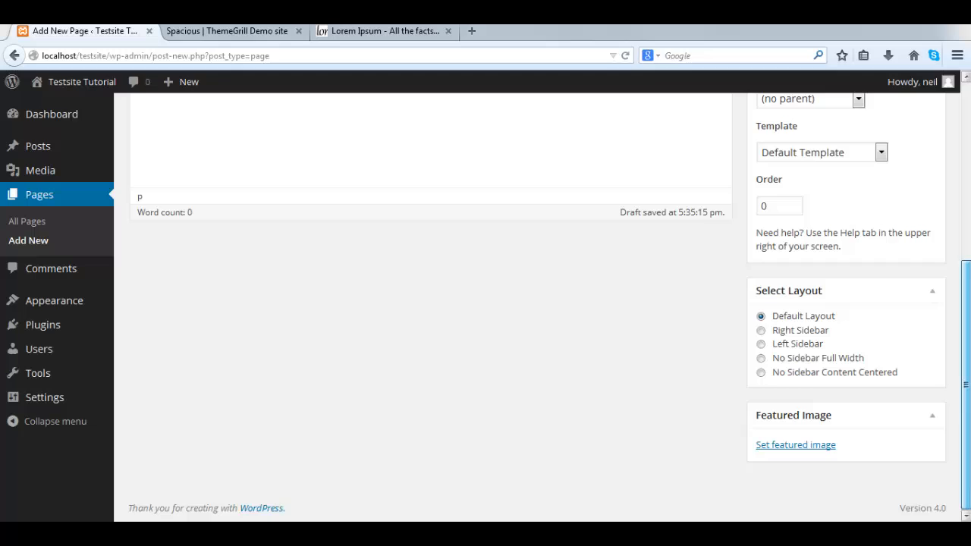
{"action": "left_click", "coordinate": [795, 444]}
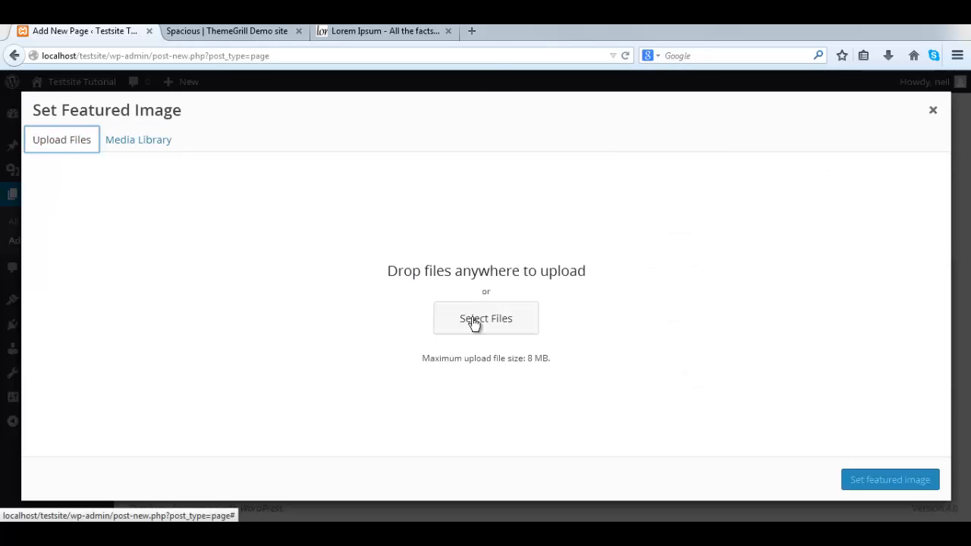
{"action": "mouse_move", "coordinate": [367, 331]}
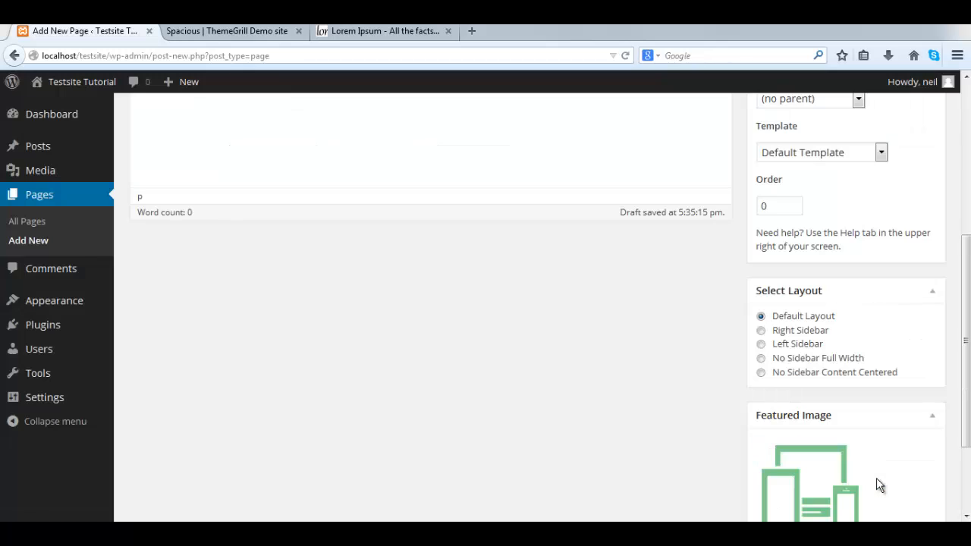
{"action": "left_click", "coordinate": [913, 223]}
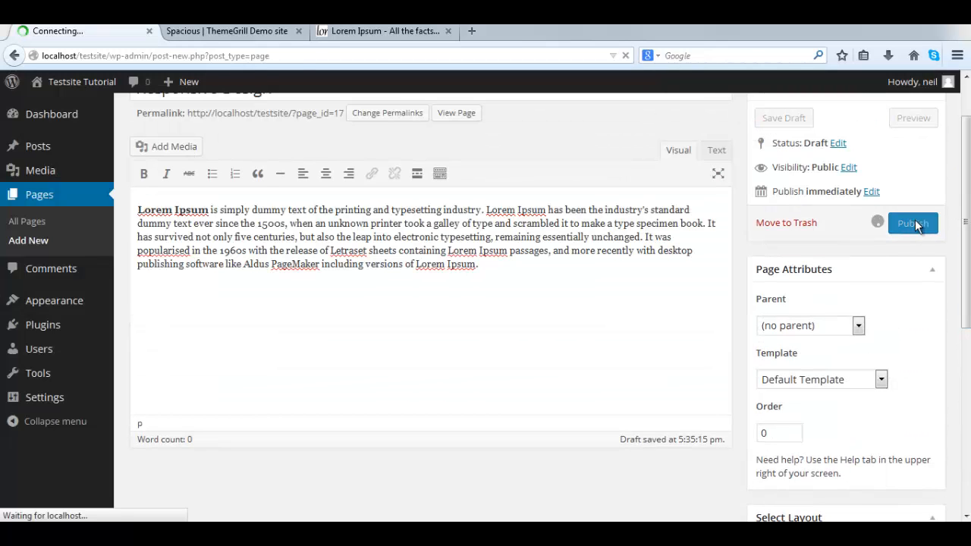
{"action": "left_click", "coordinate": [913, 223]}
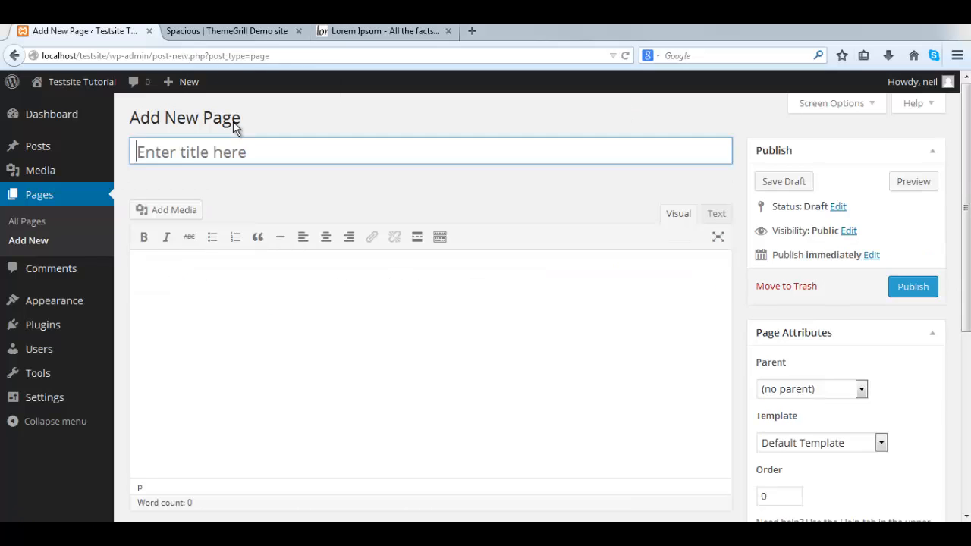
Step: Title the page Awesome Support, give it the headset featured image and publish it
{"action": "type", "text": "Awe"}
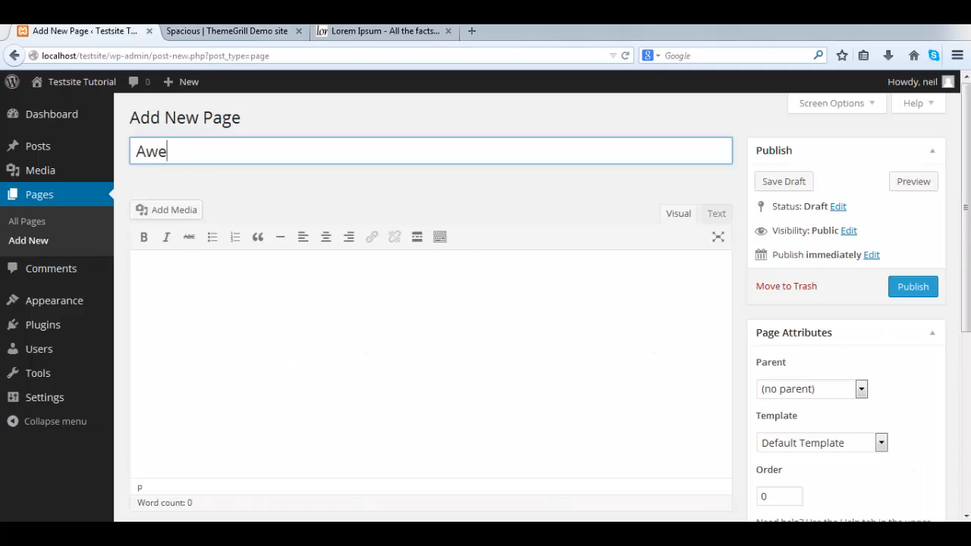
{"action": "type", "text": "some Support"}
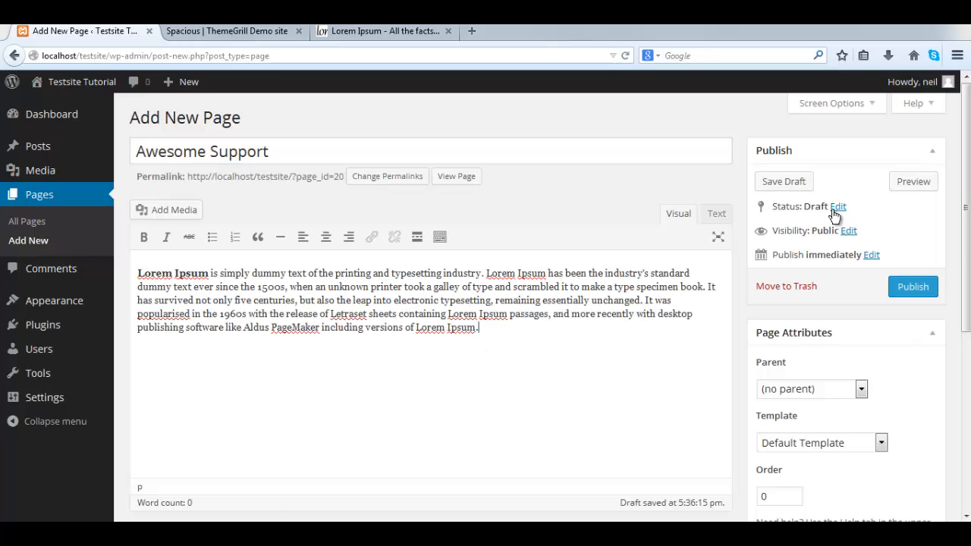
{"action": "scroll", "scroll_direction": "down", "scroll_amount": 3}
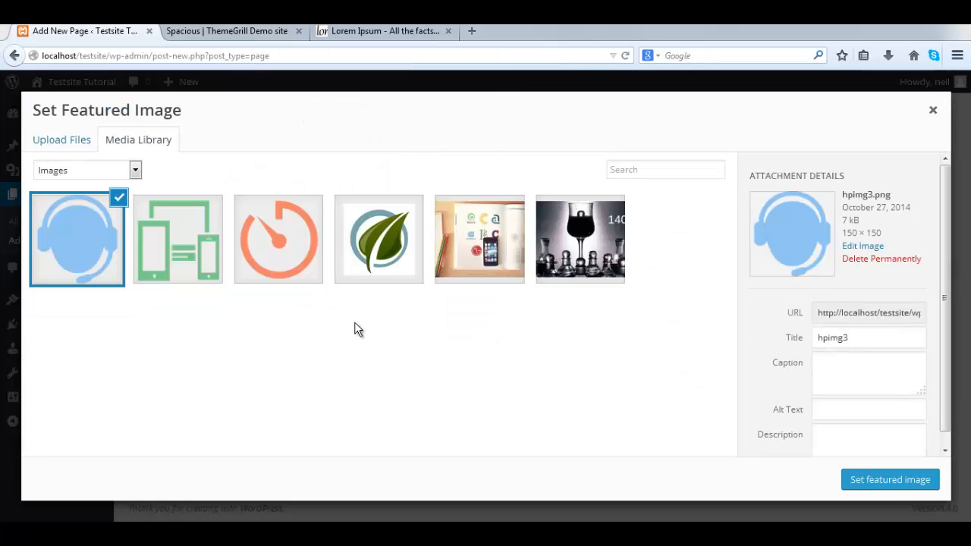
{"action": "left_click", "coordinate": [889, 479]}
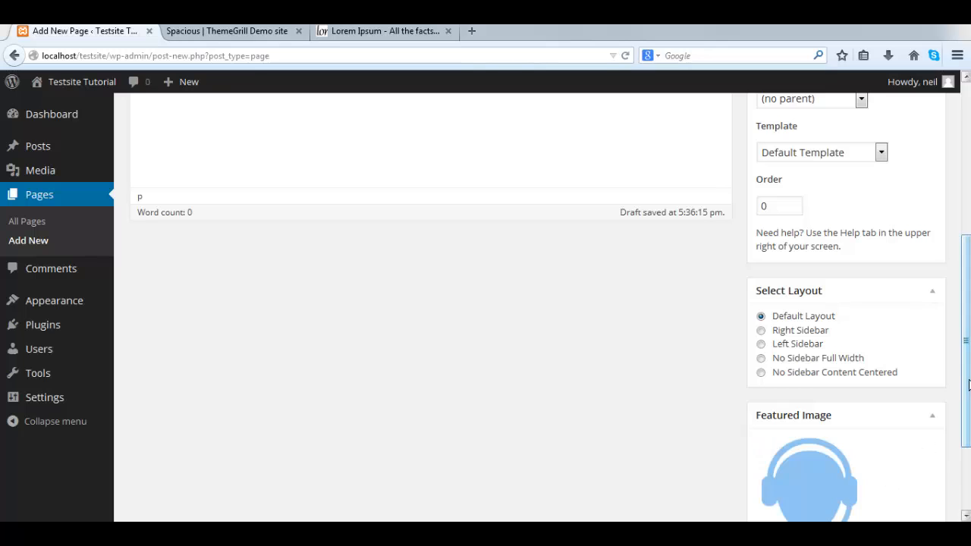
{"action": "left_click", "coordinate": [913, 227]}
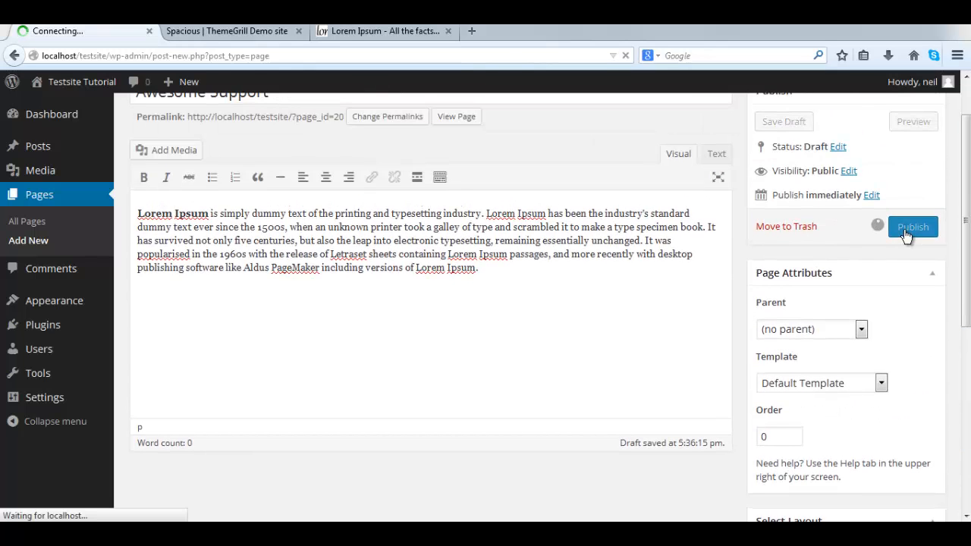
{"action": "left_click", "coordinate": [913, 227]}
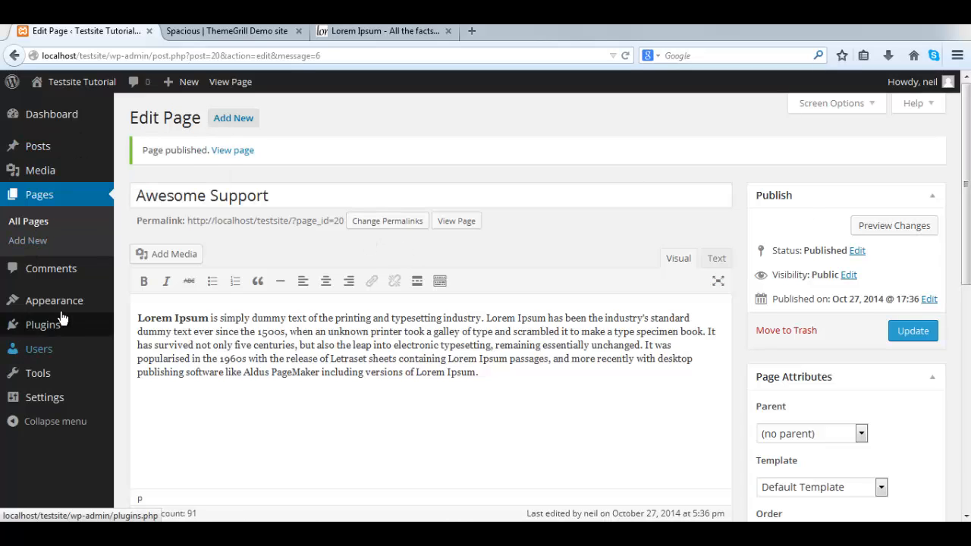
{"action": "mouse_move", "coordinate": [55, 301]}
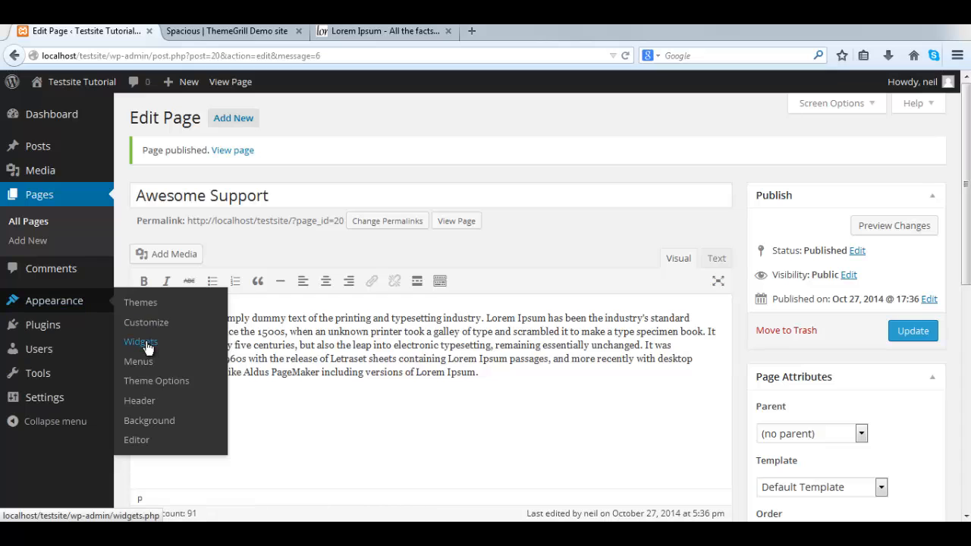
Step: In the TG: Services widget, pick Superfast Loading, Responsive Design and Awesome Support as the three pages
{"action": "left_click", "coordinate": [140, 342]}
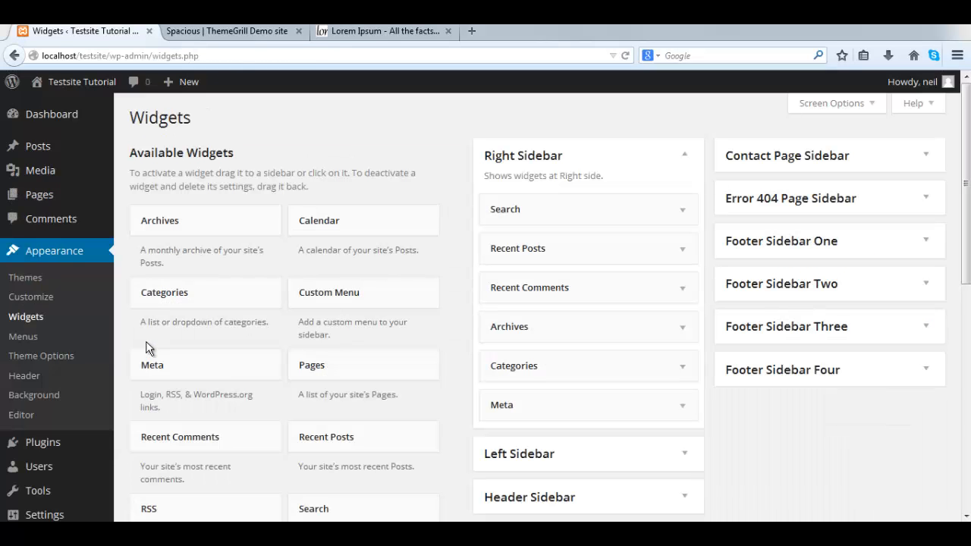
{"action": "scroll", "scroll_direction": "down", "scroll_amount": 3}
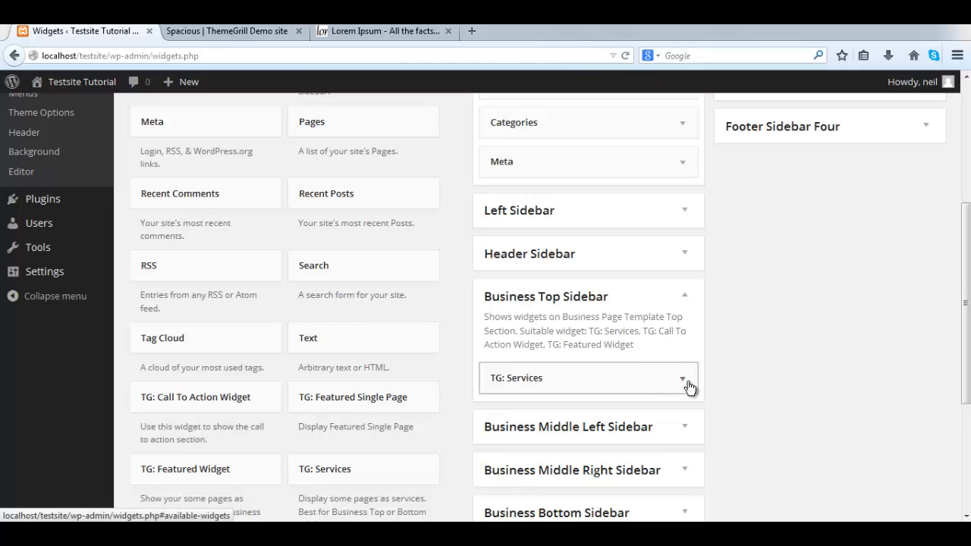
{"action": "left_click", "coordinate": [684, 378]}
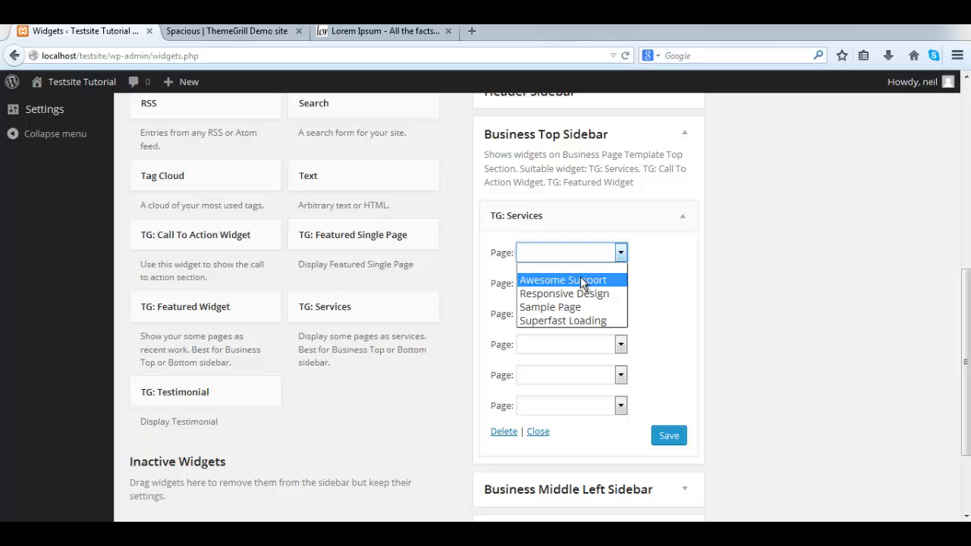
{"action": "mouse_move", "coordinate": [563, 320]}
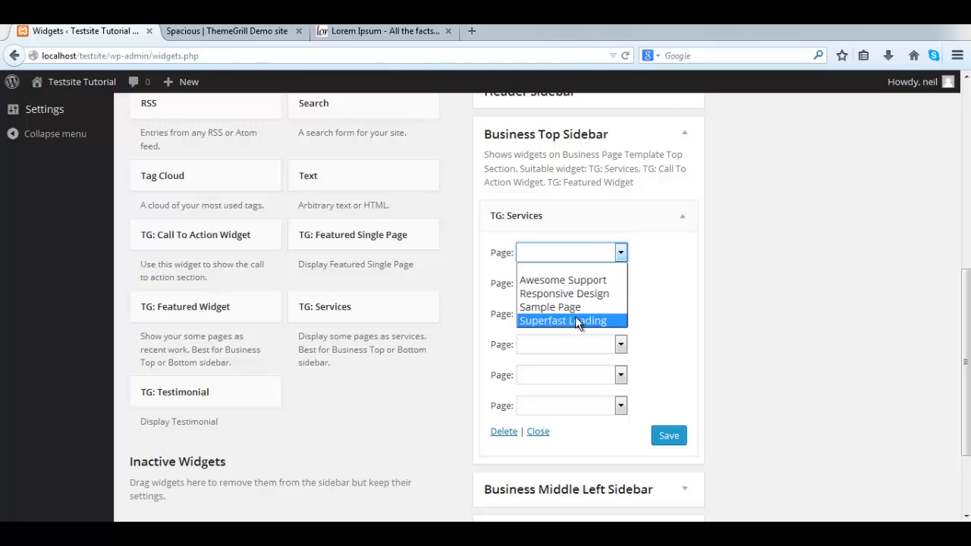
{"action": "left_click", "coordinate": [563, 320]}
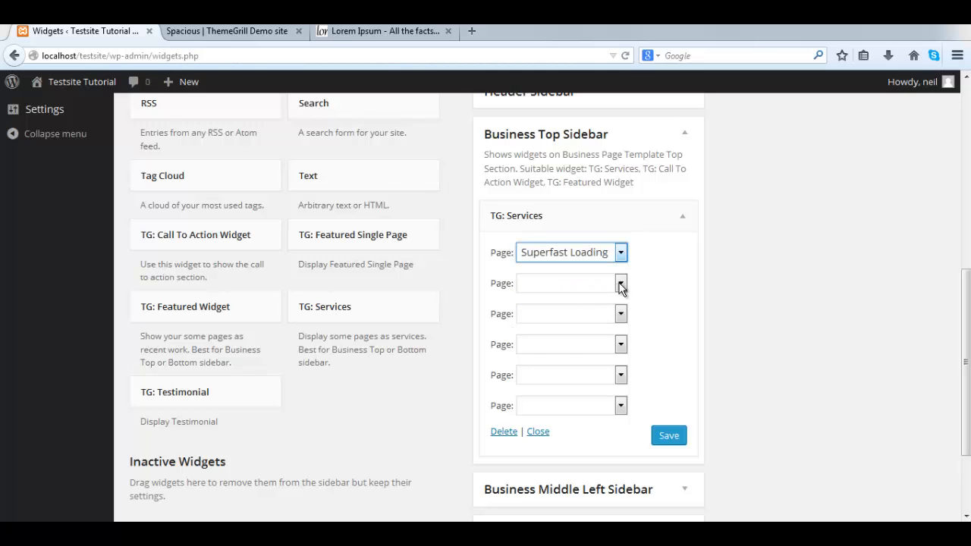
{"action": "left_click", "coordinate": [620, 284]}
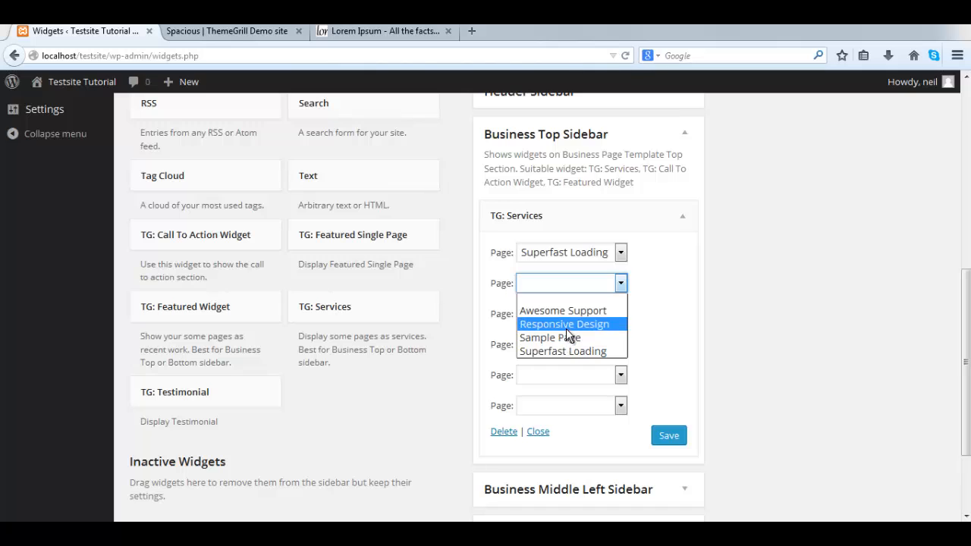
{"action": "left_click", "coordinate": [564, 323]}
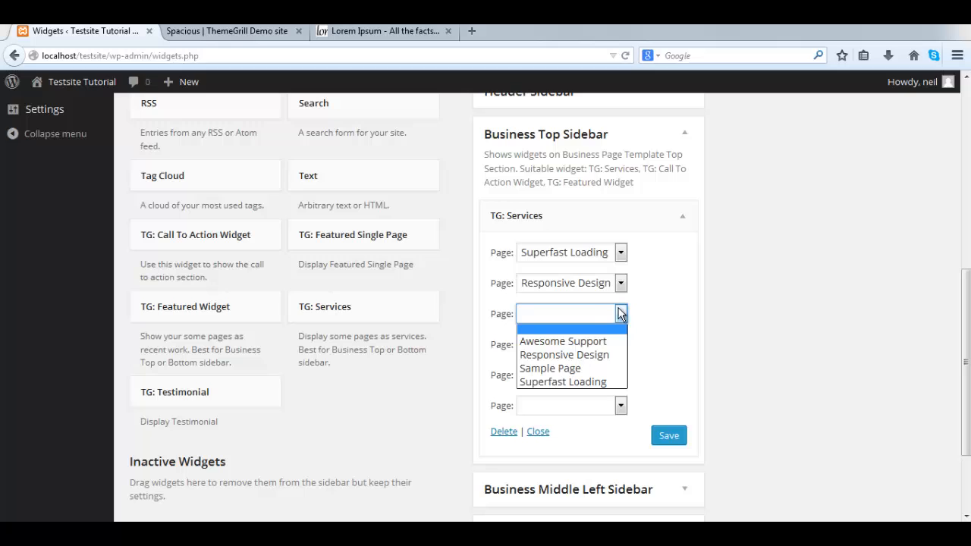
{"action": "mouse_move", "coordinate": [549, 368]}
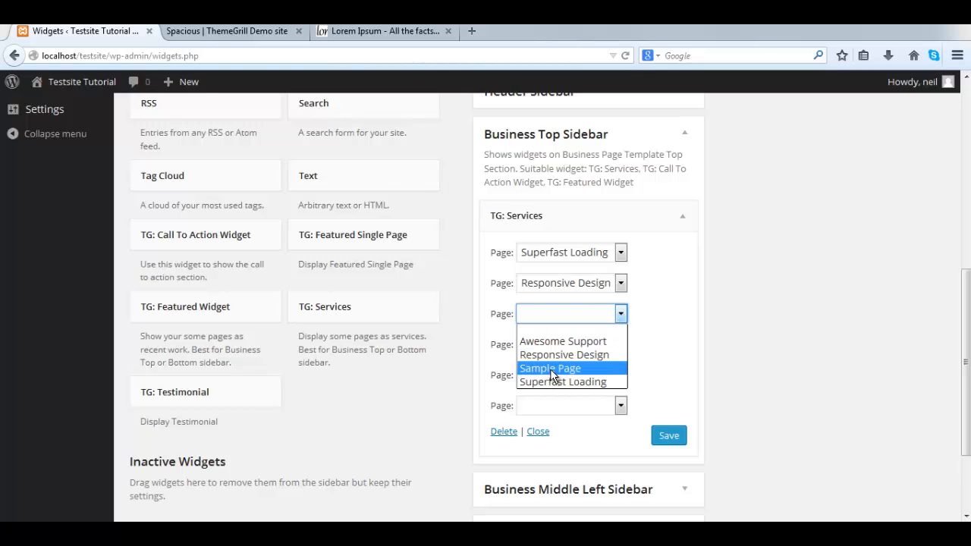
{"action": "left_click", "coordinate": [561, 340]}
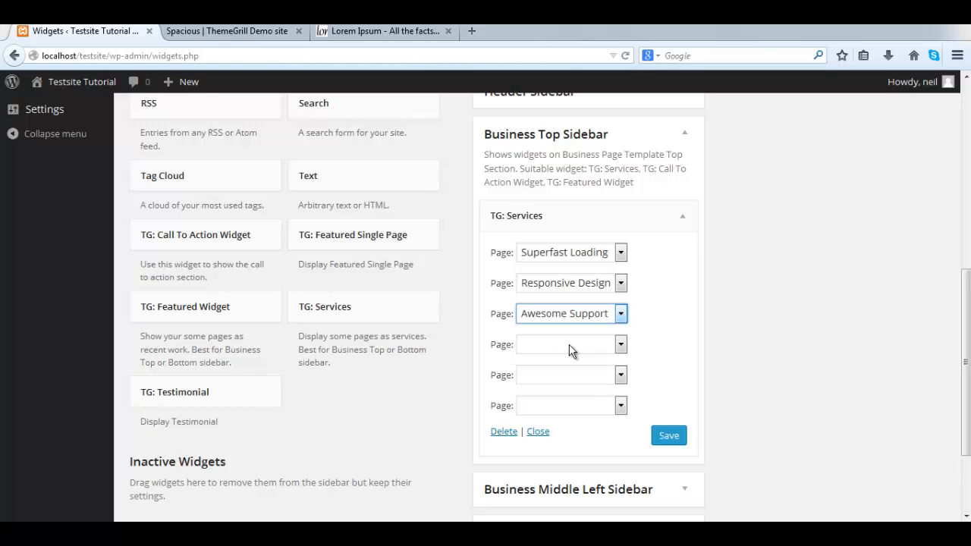
{"action": "mouse_move", "coordinate": [685, 471]}
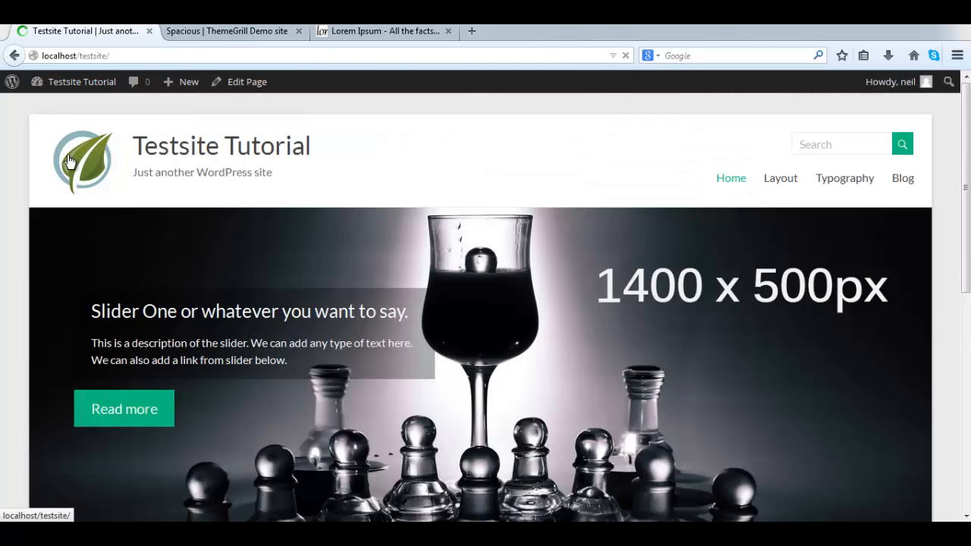
Step: Scroll to the three service columns on the front page and follow Read more under Superfast Loading
{"action": "scroll", "scroll_direction": "down", "scroll_amount": 3}
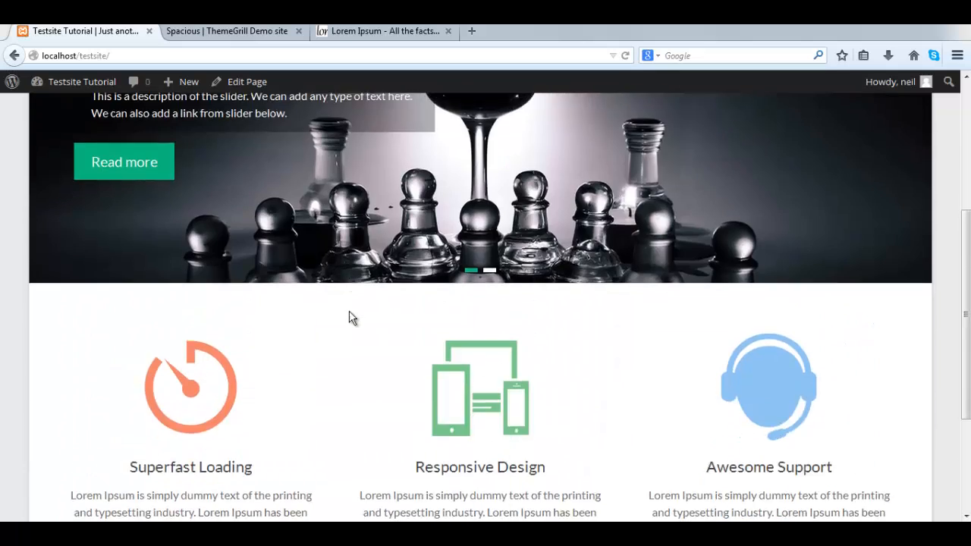
{"action": "scroll", "scroll_direction": "down", "scroll_amount": 3}
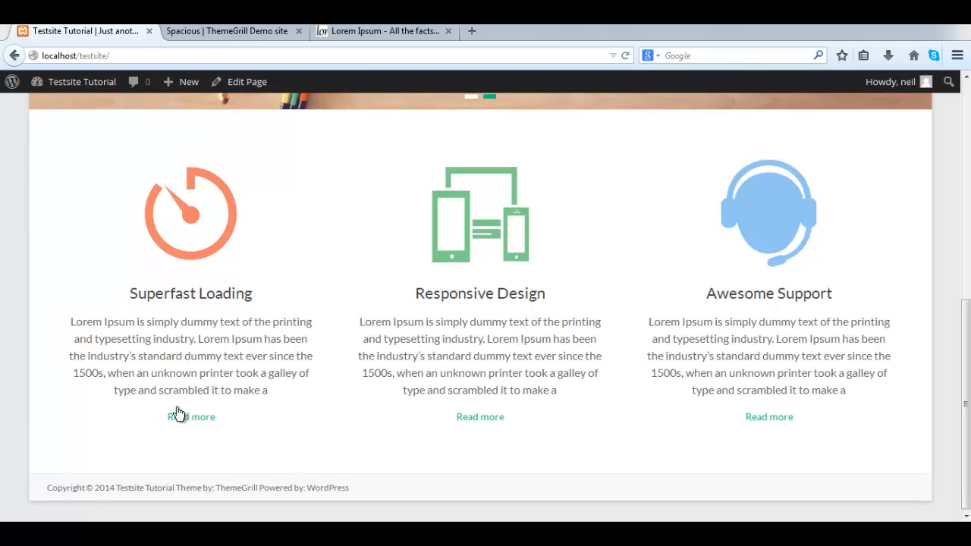
{"action": "left_click", "coordinate": [191, 415]}
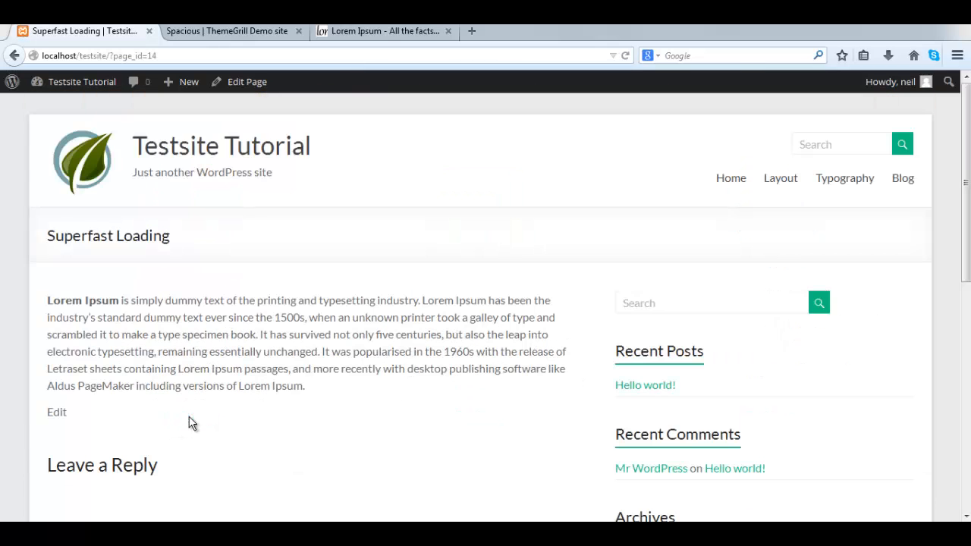
Step: Return from the Superfast Loading page to the Dashboard, then visit the live Testsite Tutorial front page
{"action": "scroll", "scroll_direction": "down", "scroll_amount": 3}
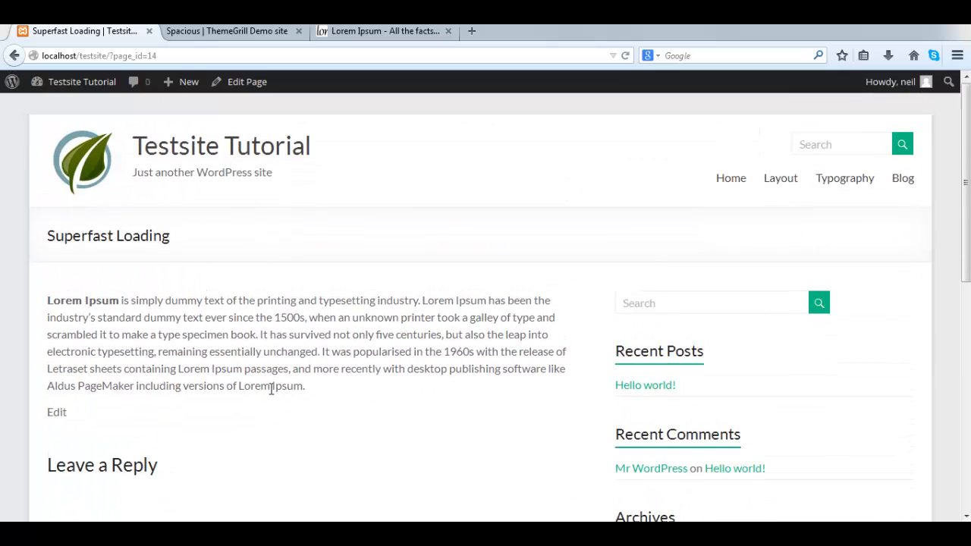
{"action": "left_click", "coordinate": [82, 82]}
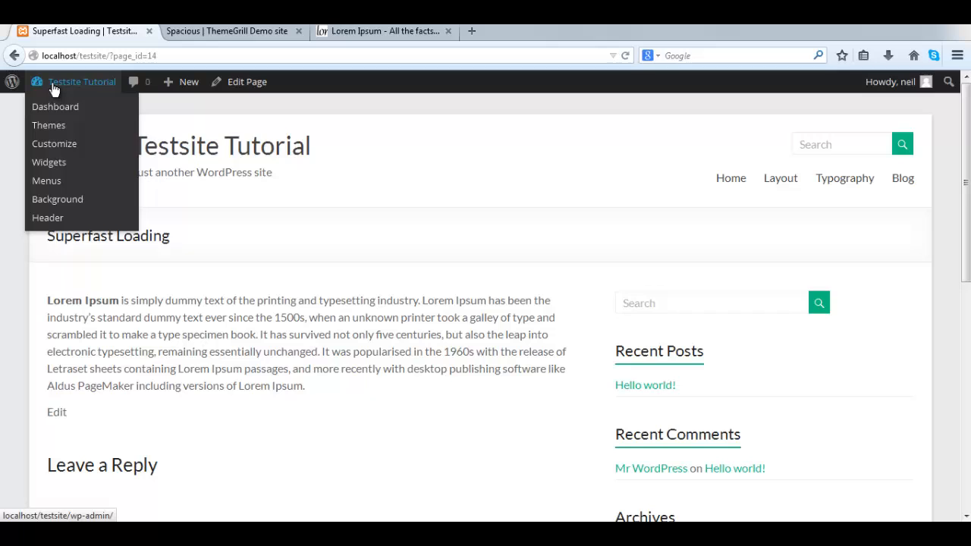
{"action": "mouse_move", "coordinate": [55, 106]}
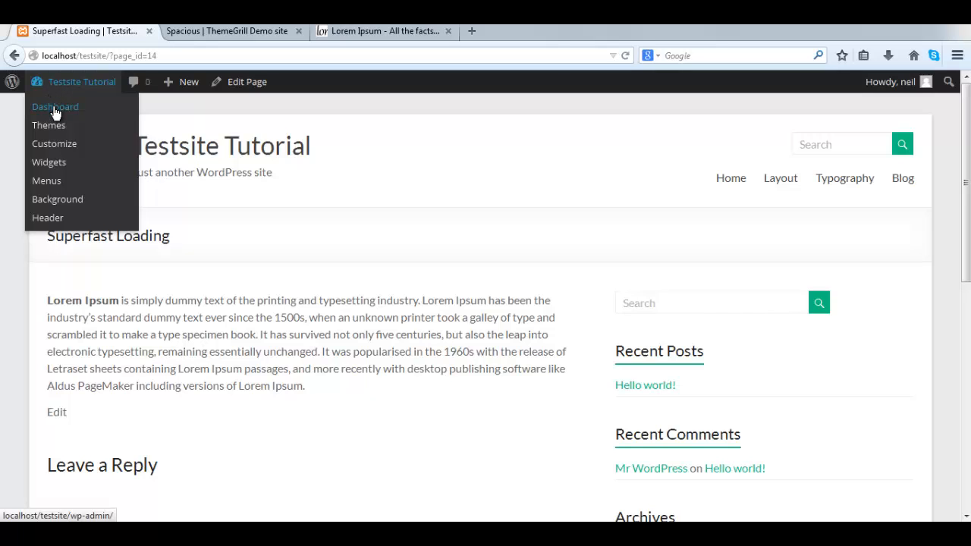
{"action": "left_click", "coordinate": [55, 106]}
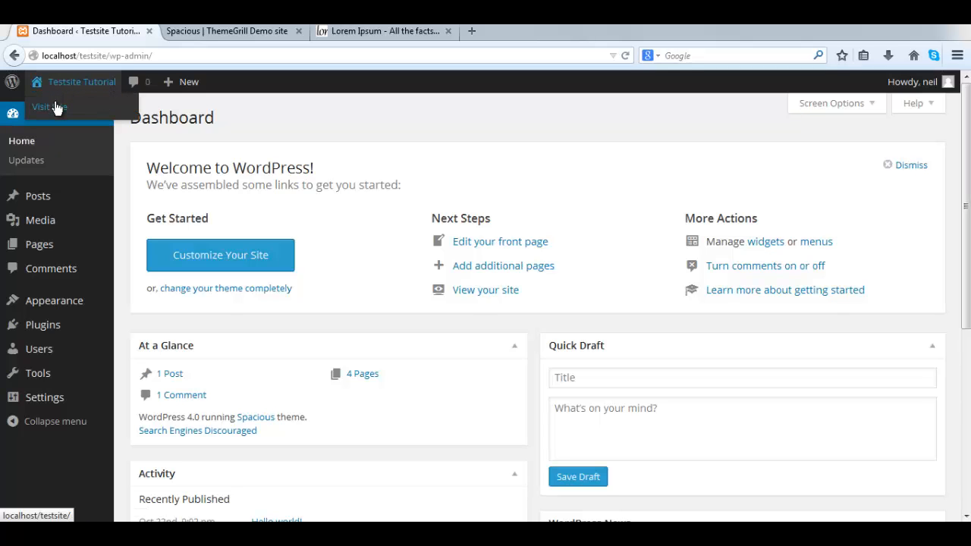
{"action": "left_click", "coordinate": [48, 106]}
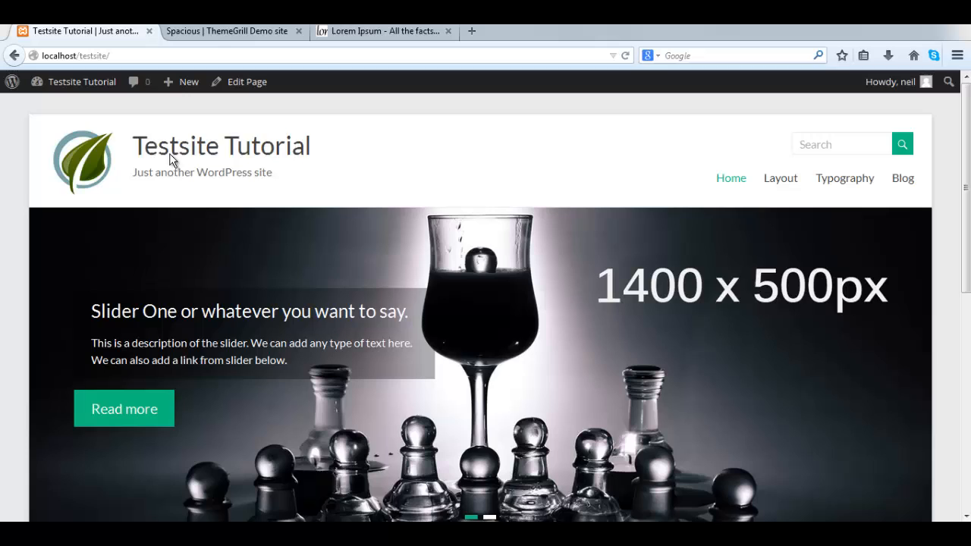